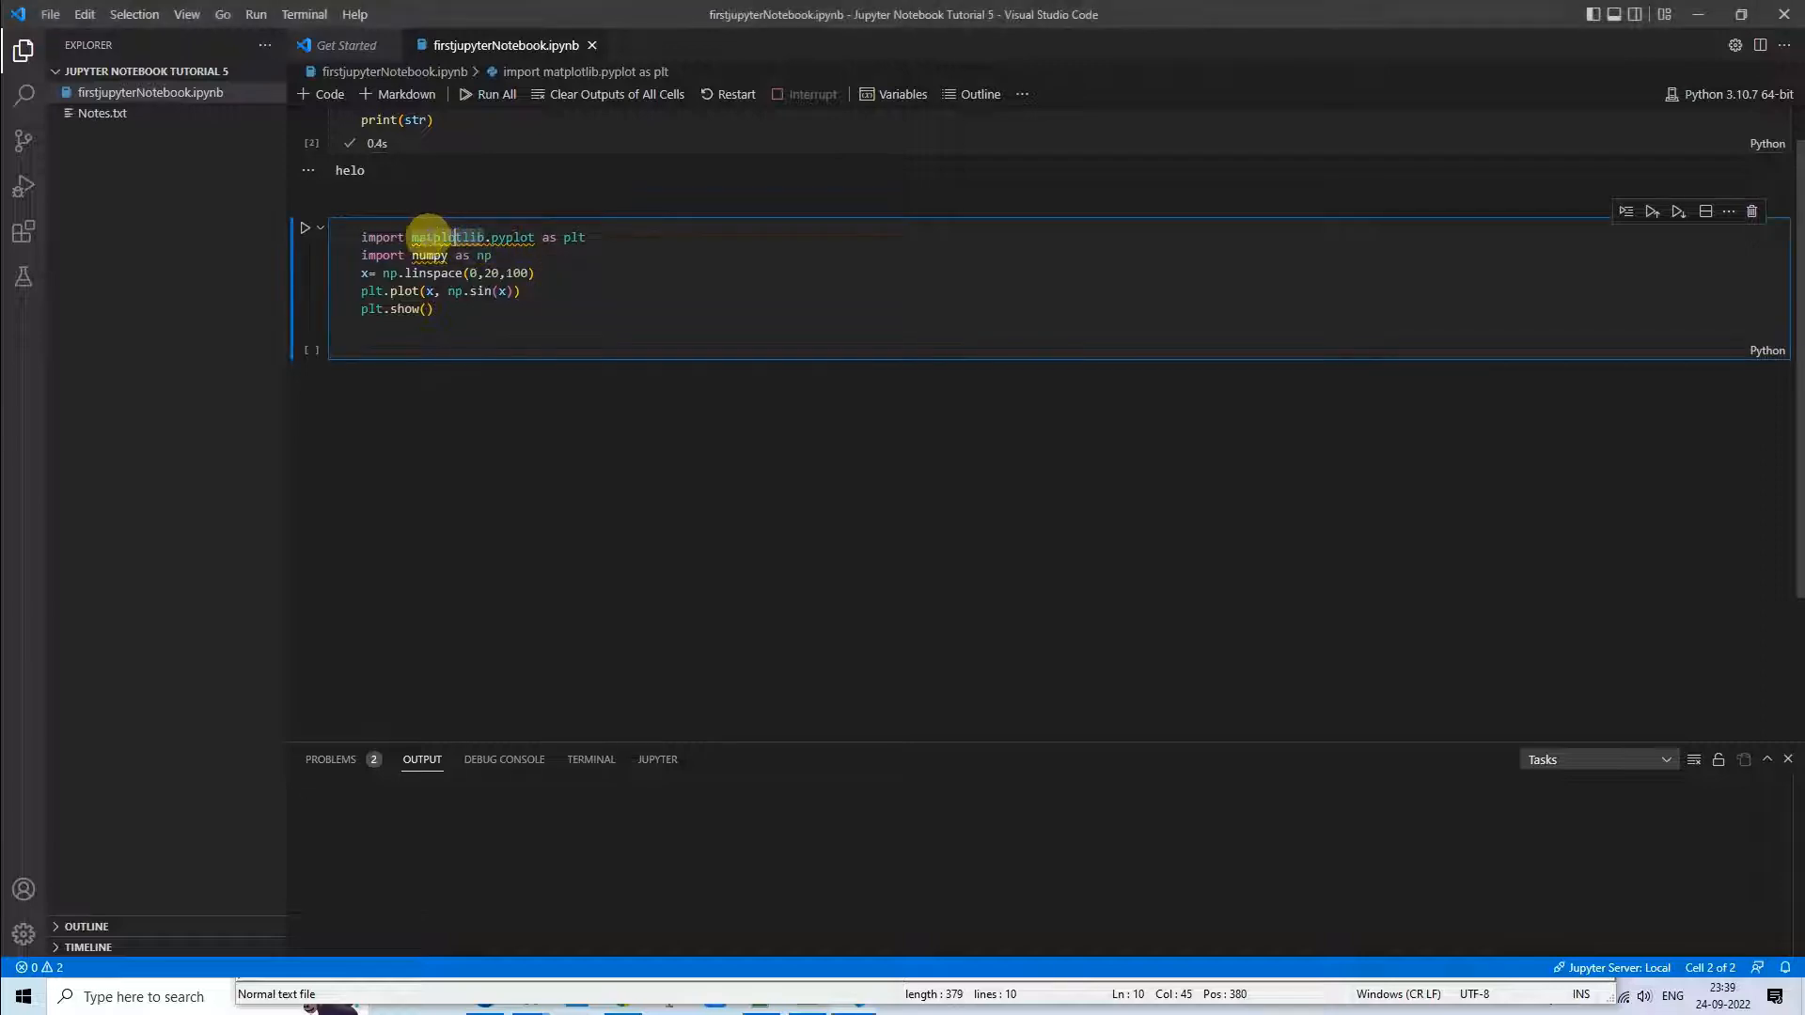
mouse_move(449, 237)
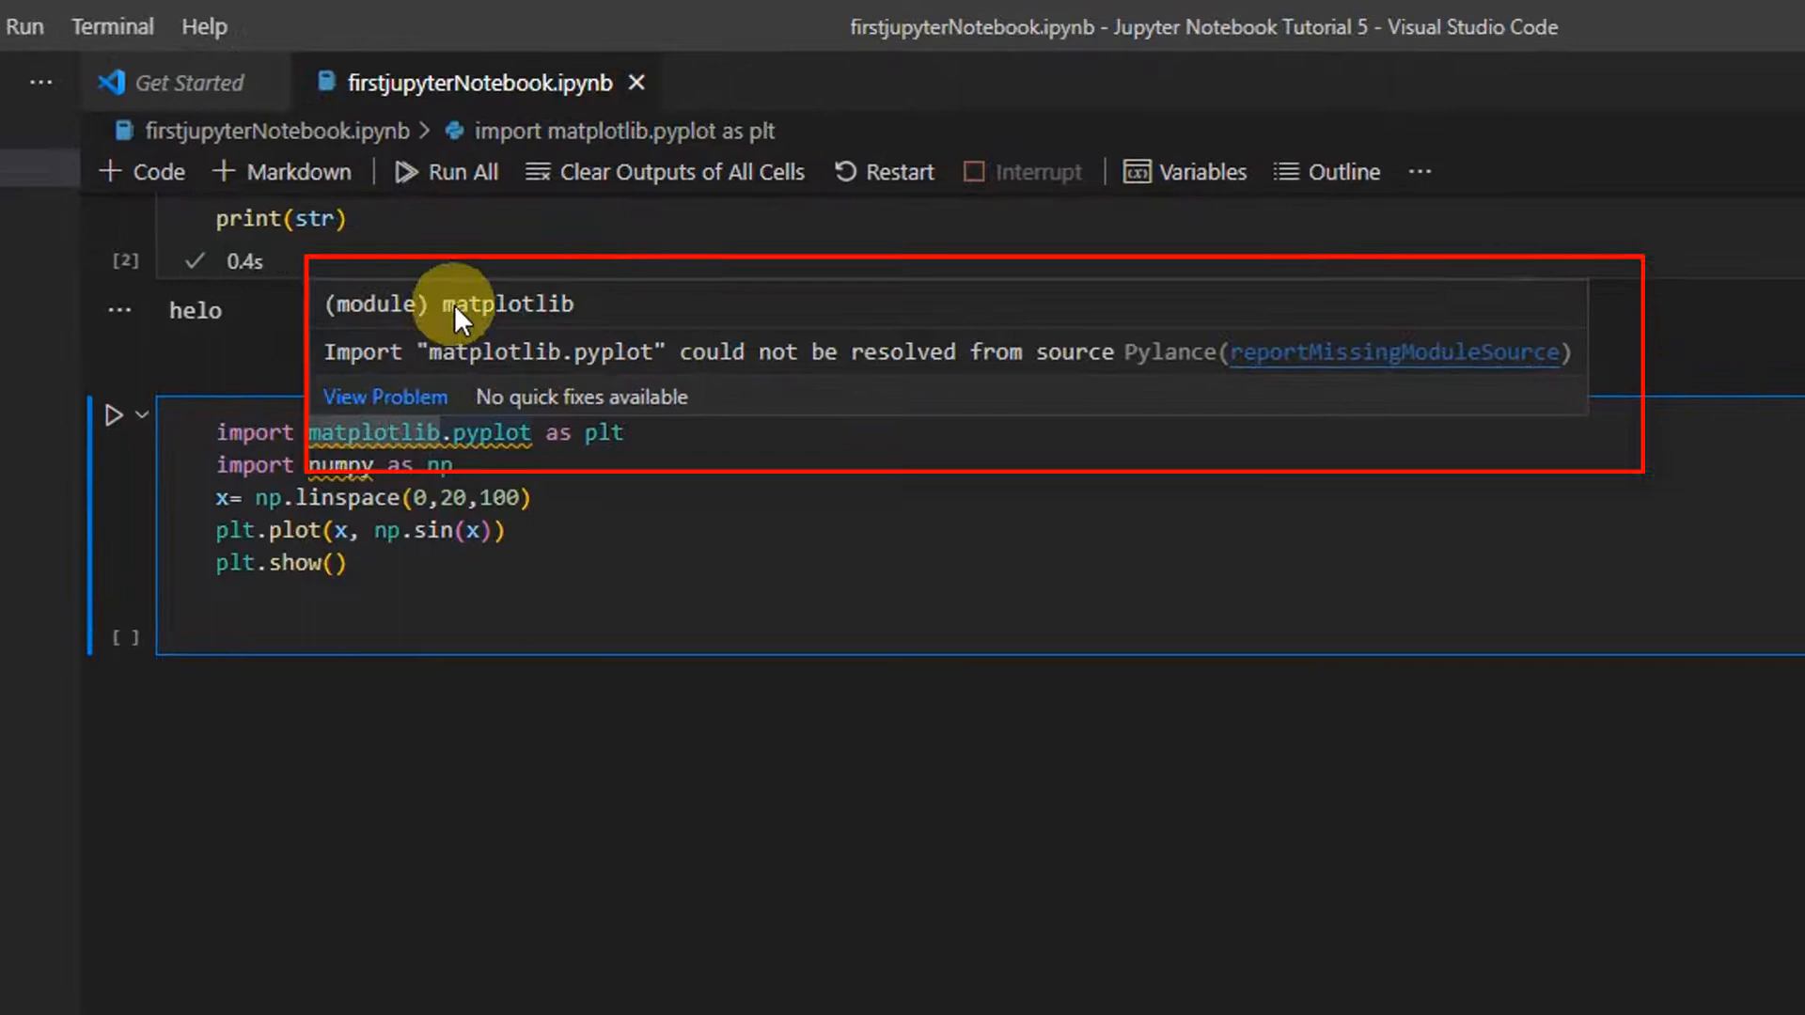
mouse_move(369, 378)
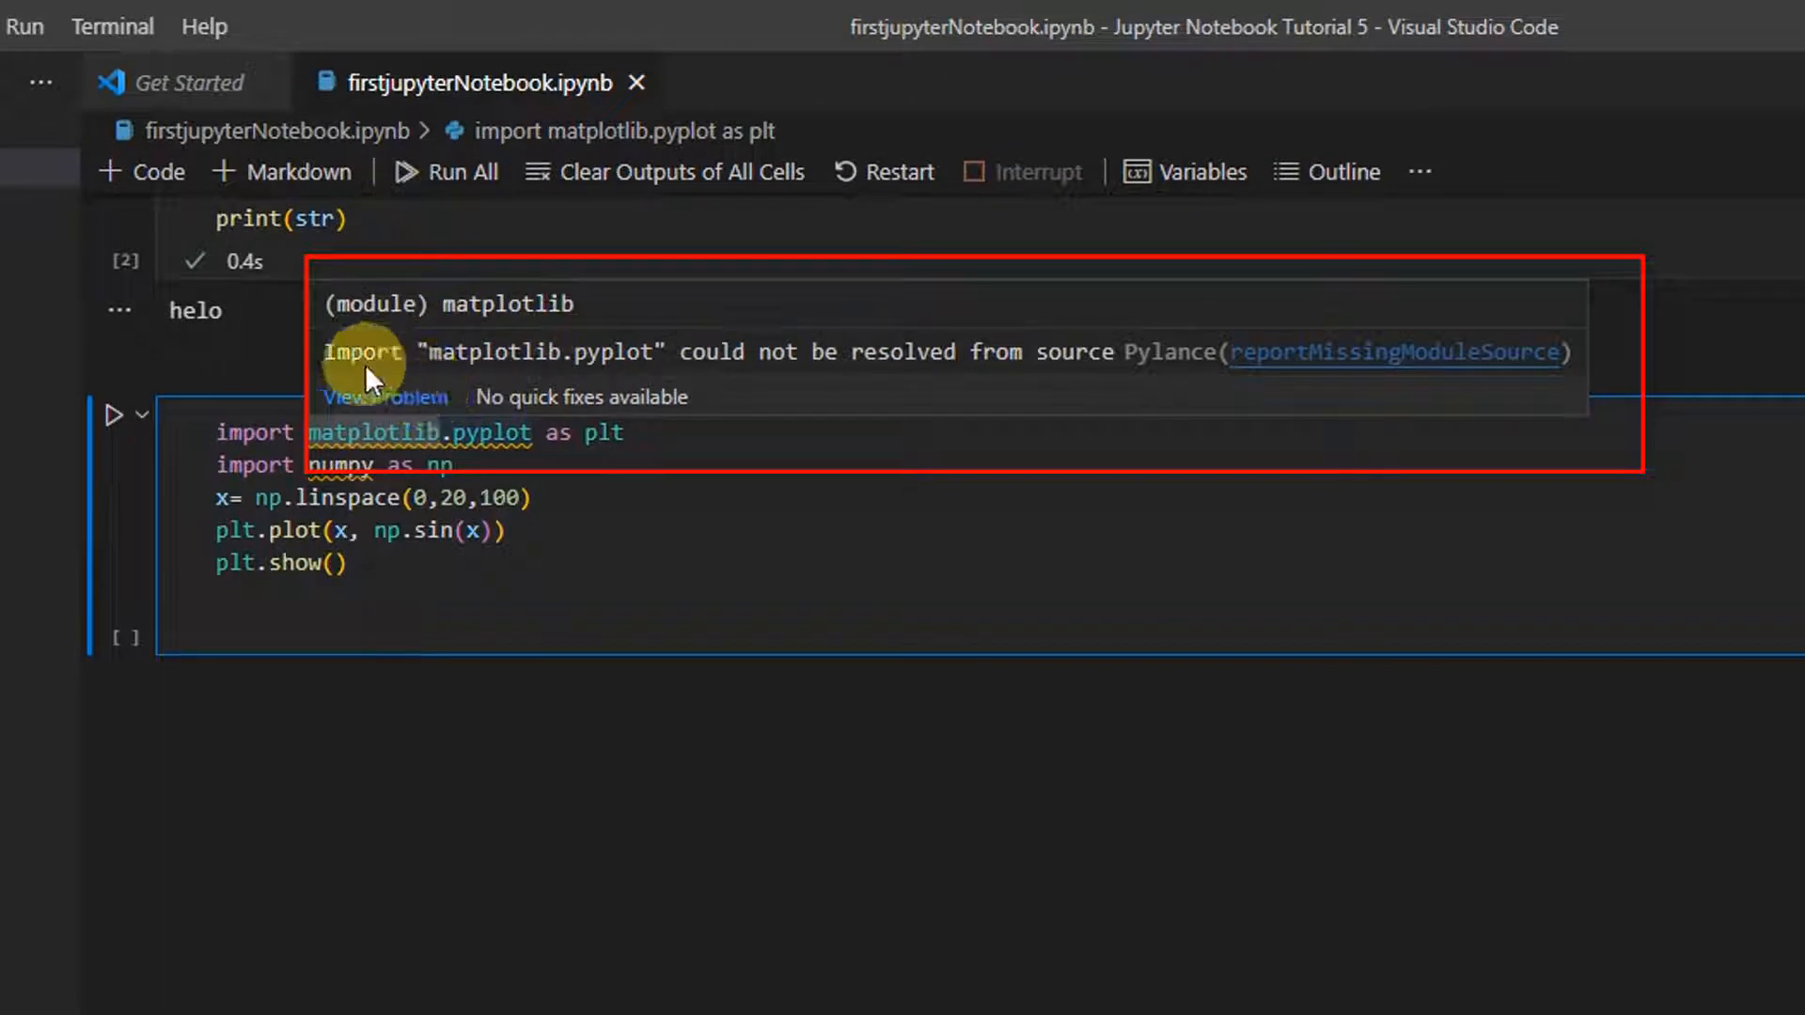
mouse_move(970, 376)
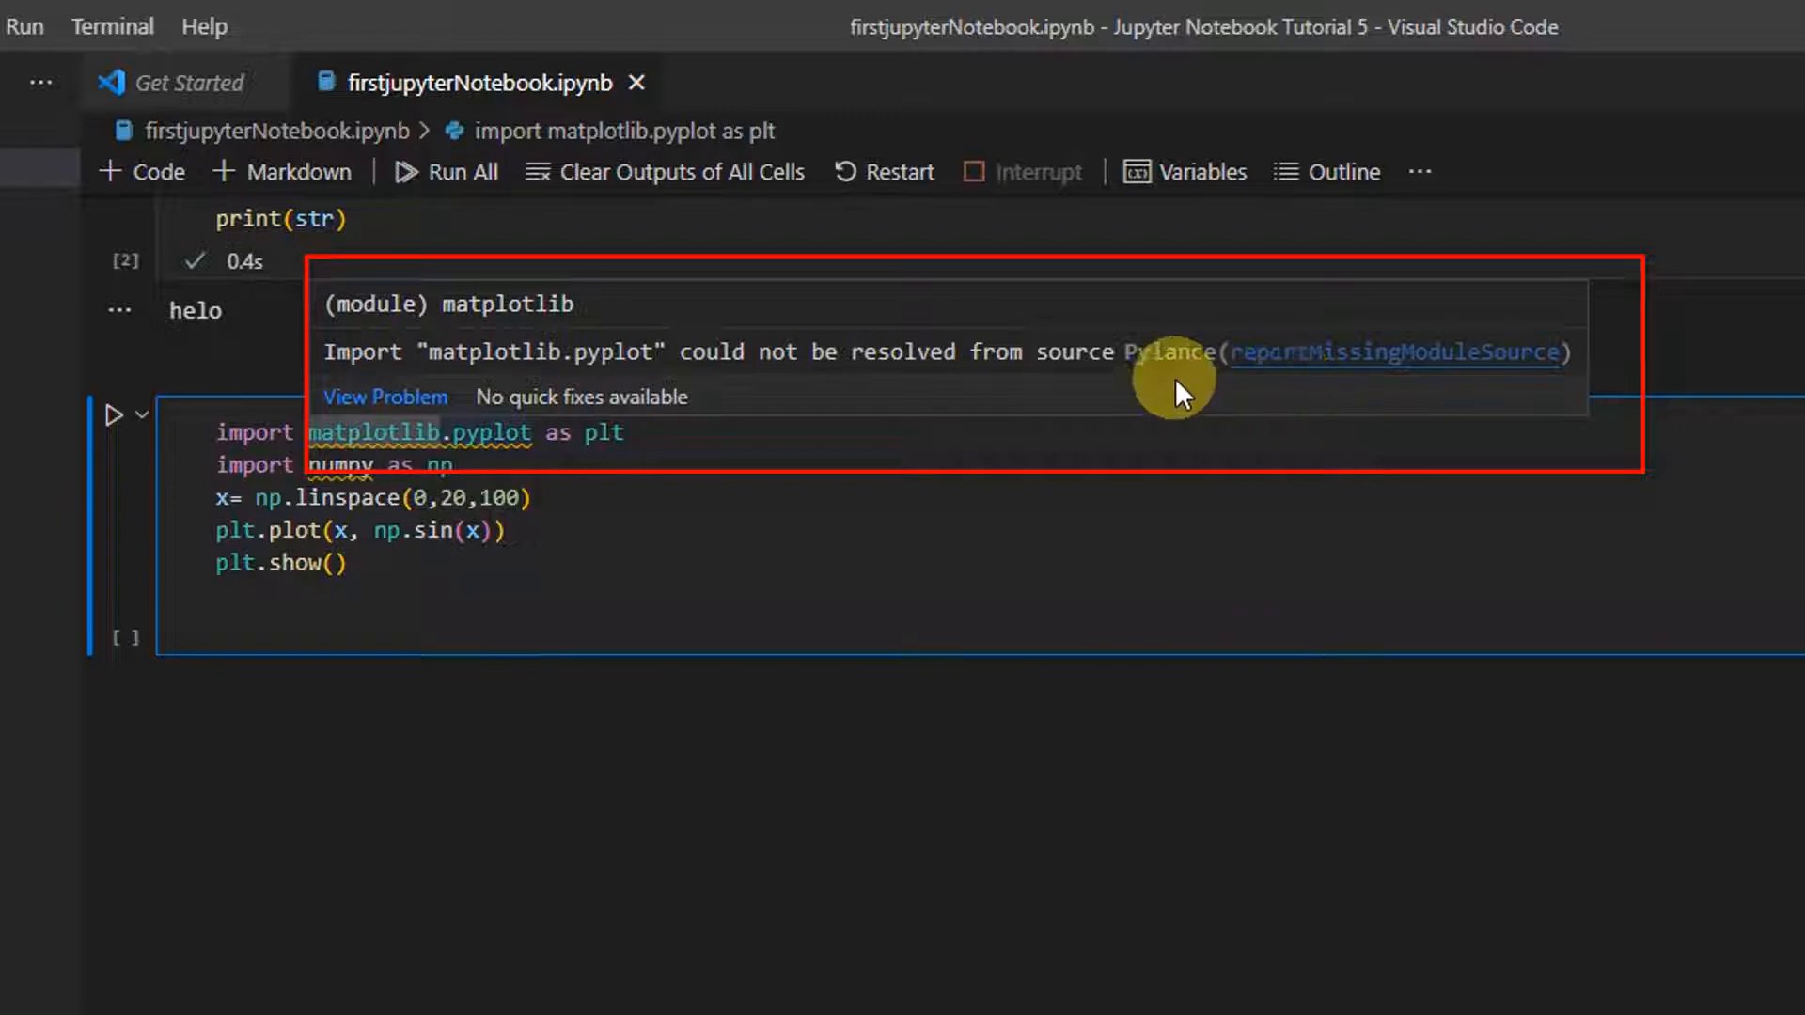
mouse_move(525, 237)
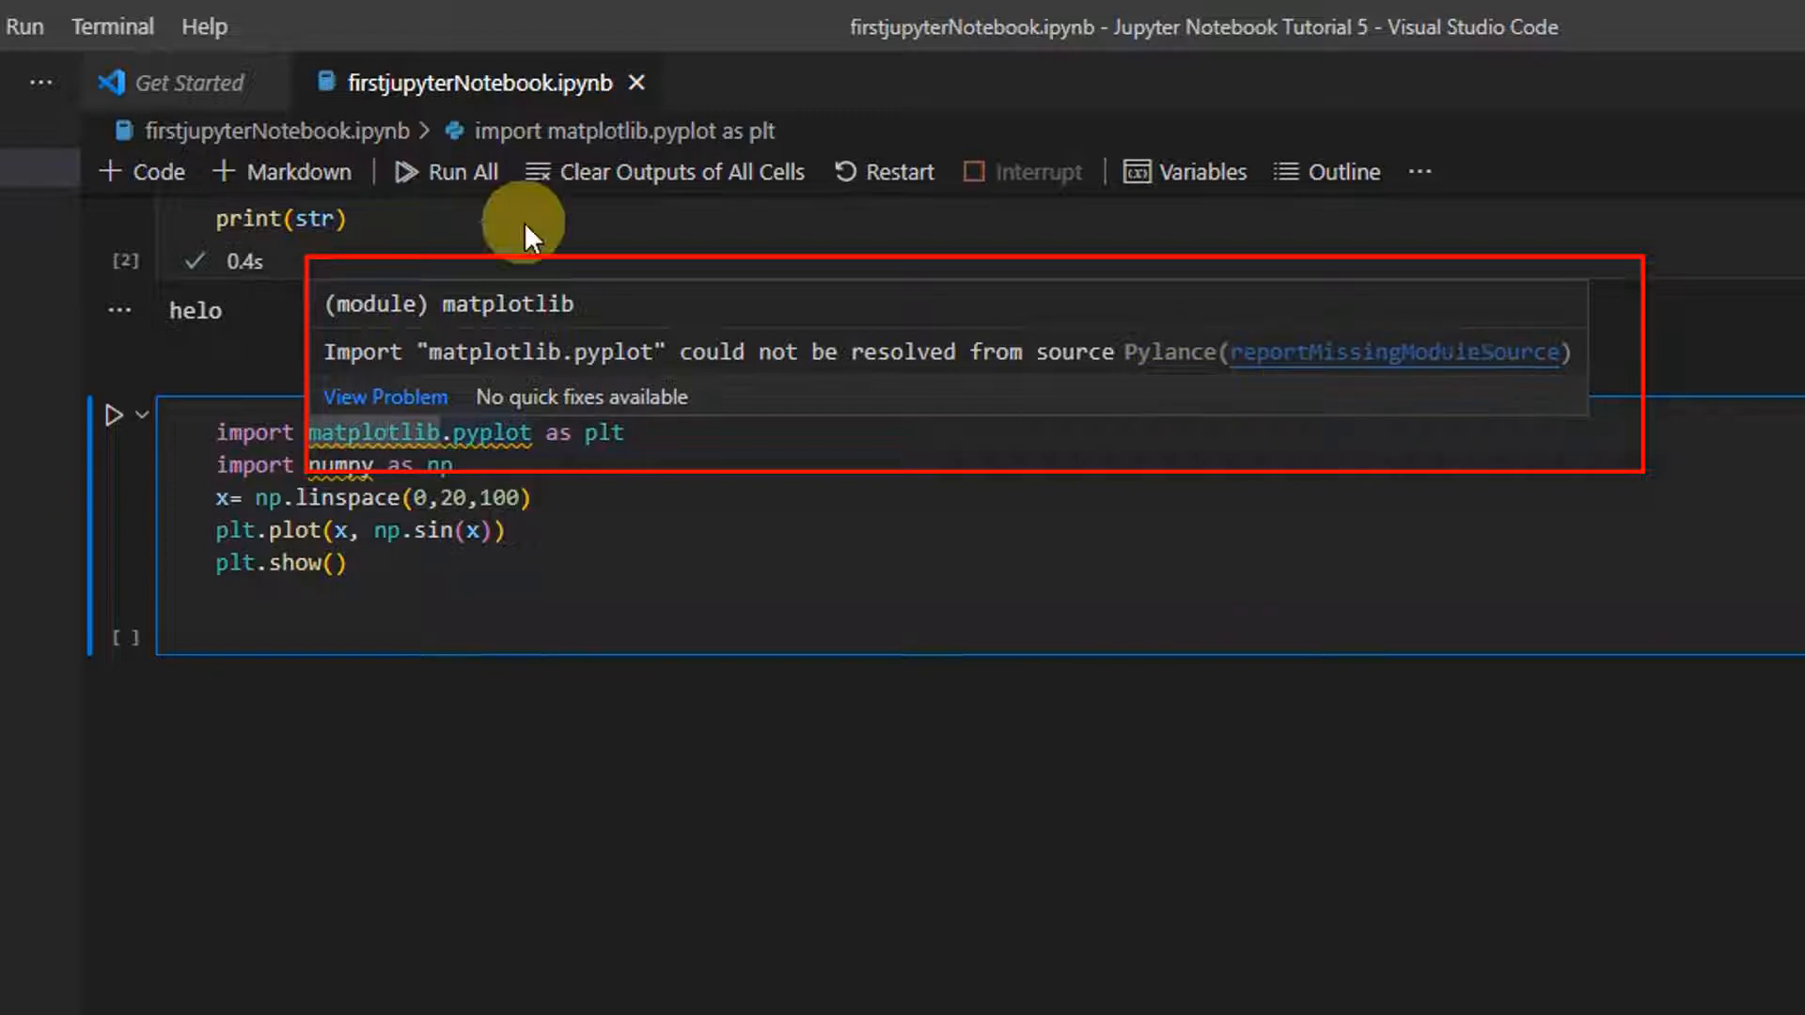
Bring up the Go menu after reading the Pylance unresolved-import warning on matplotlib
left_click(203, 15)
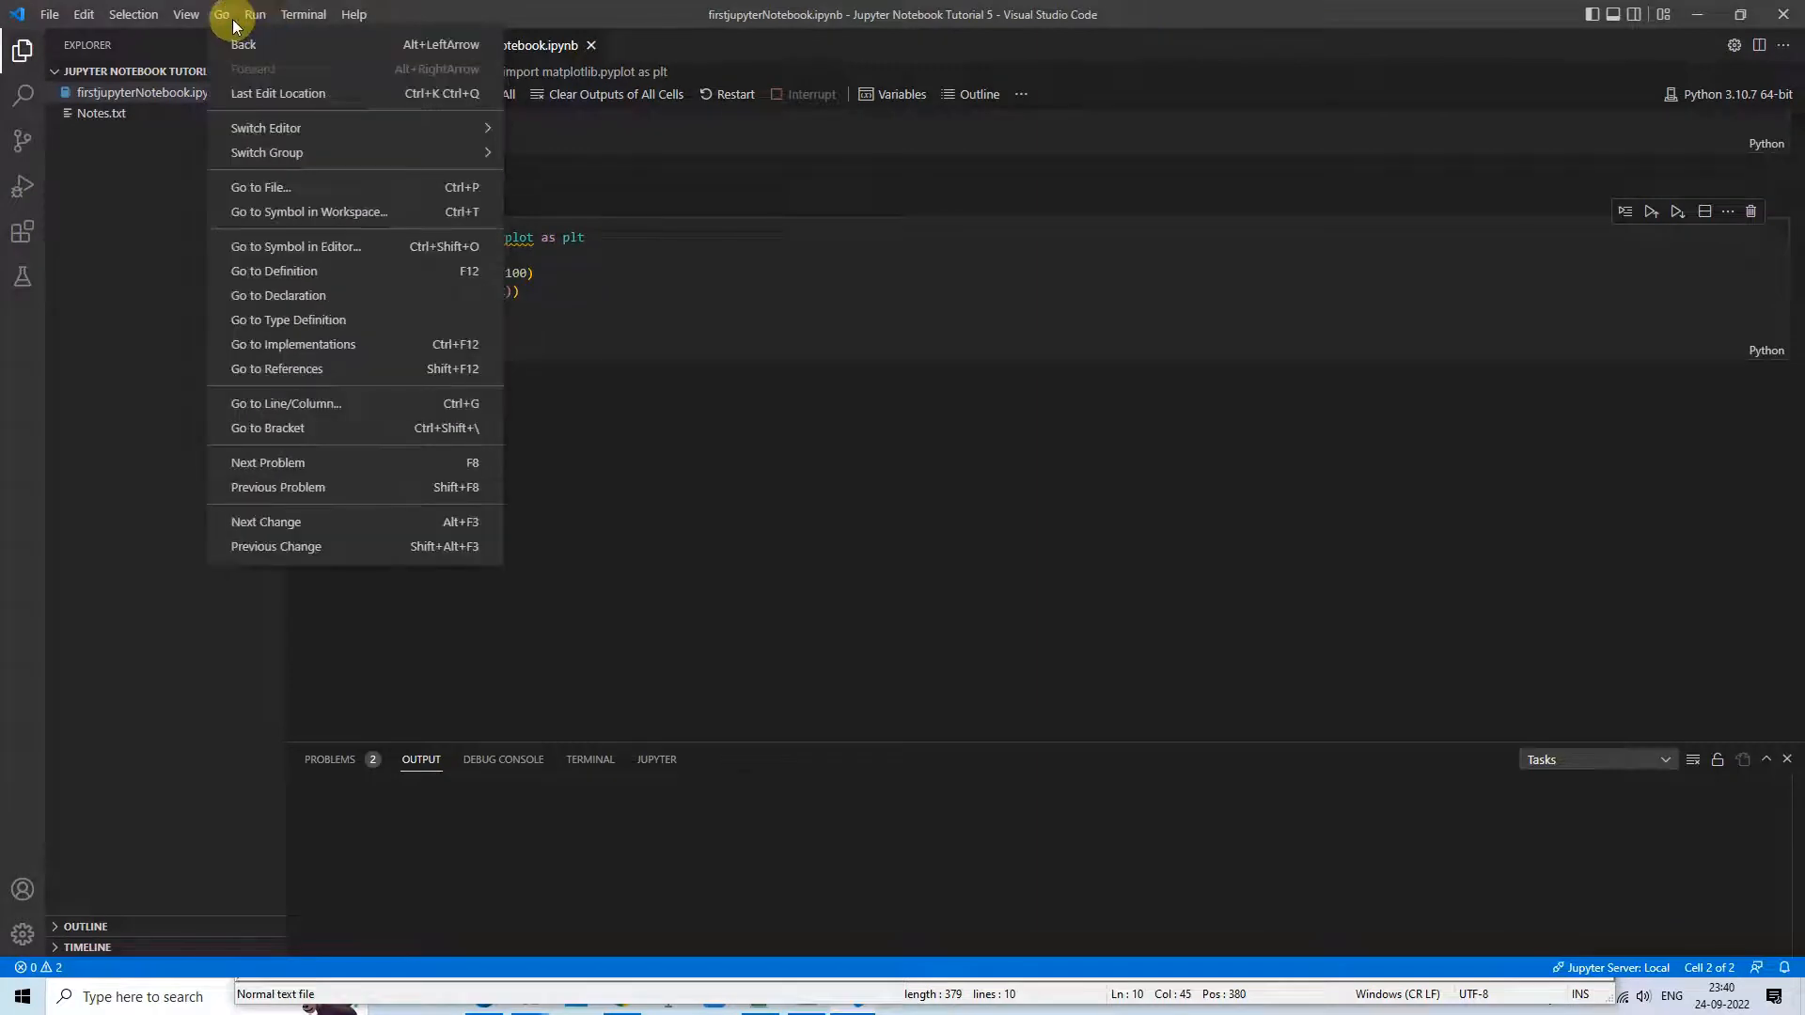
Show the interpreter picker listing the recommended Python 3.10.7 64-bit
left_click(187, 13)
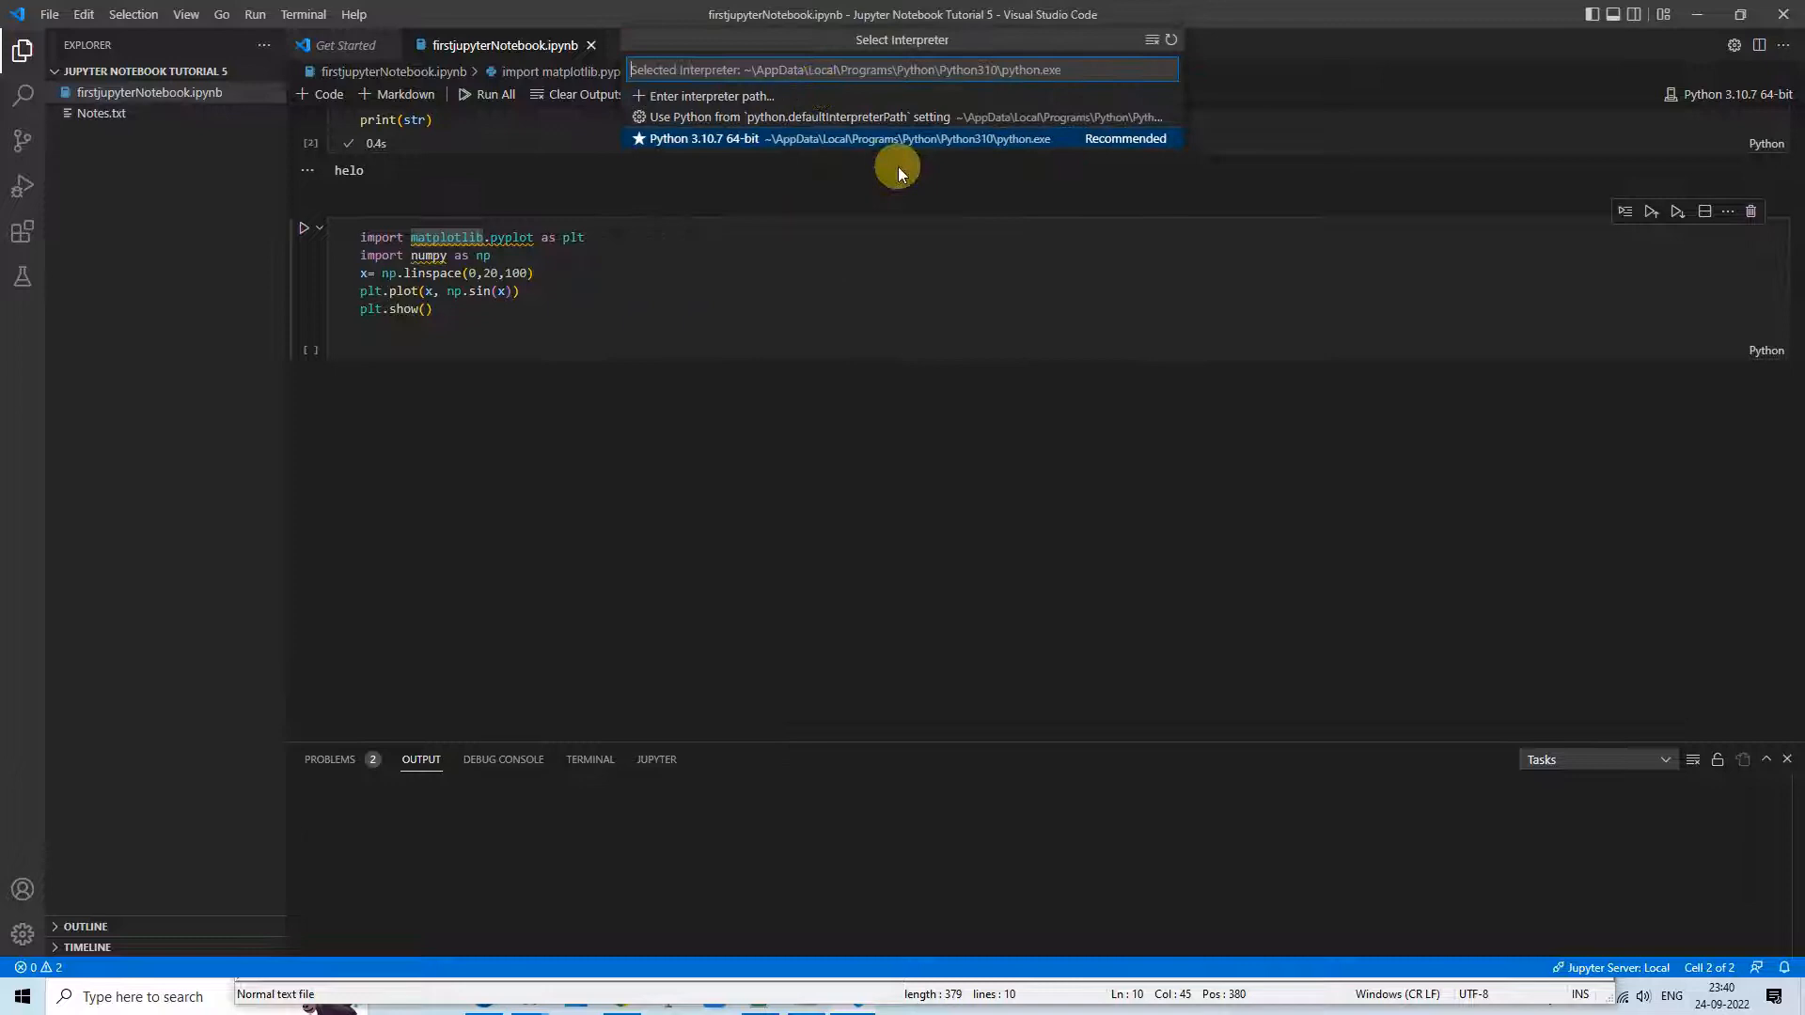
mouse_move(711, 137)
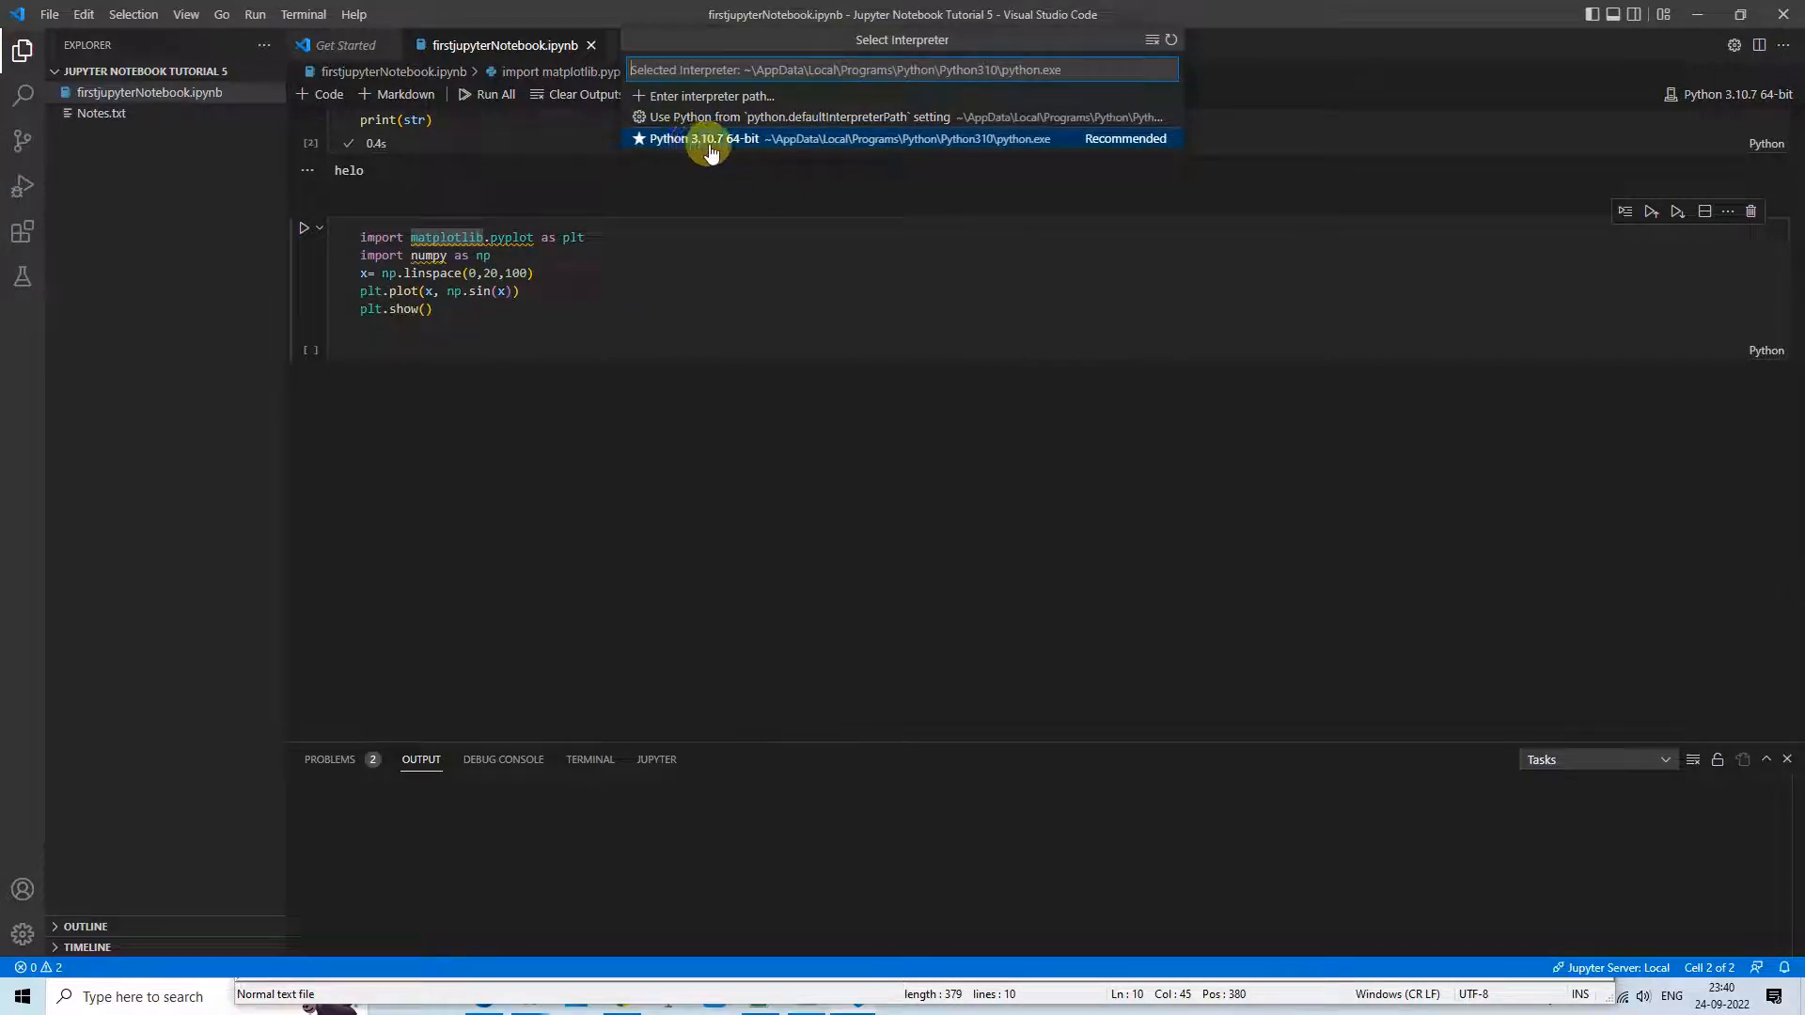
mouse_move(991, 147)
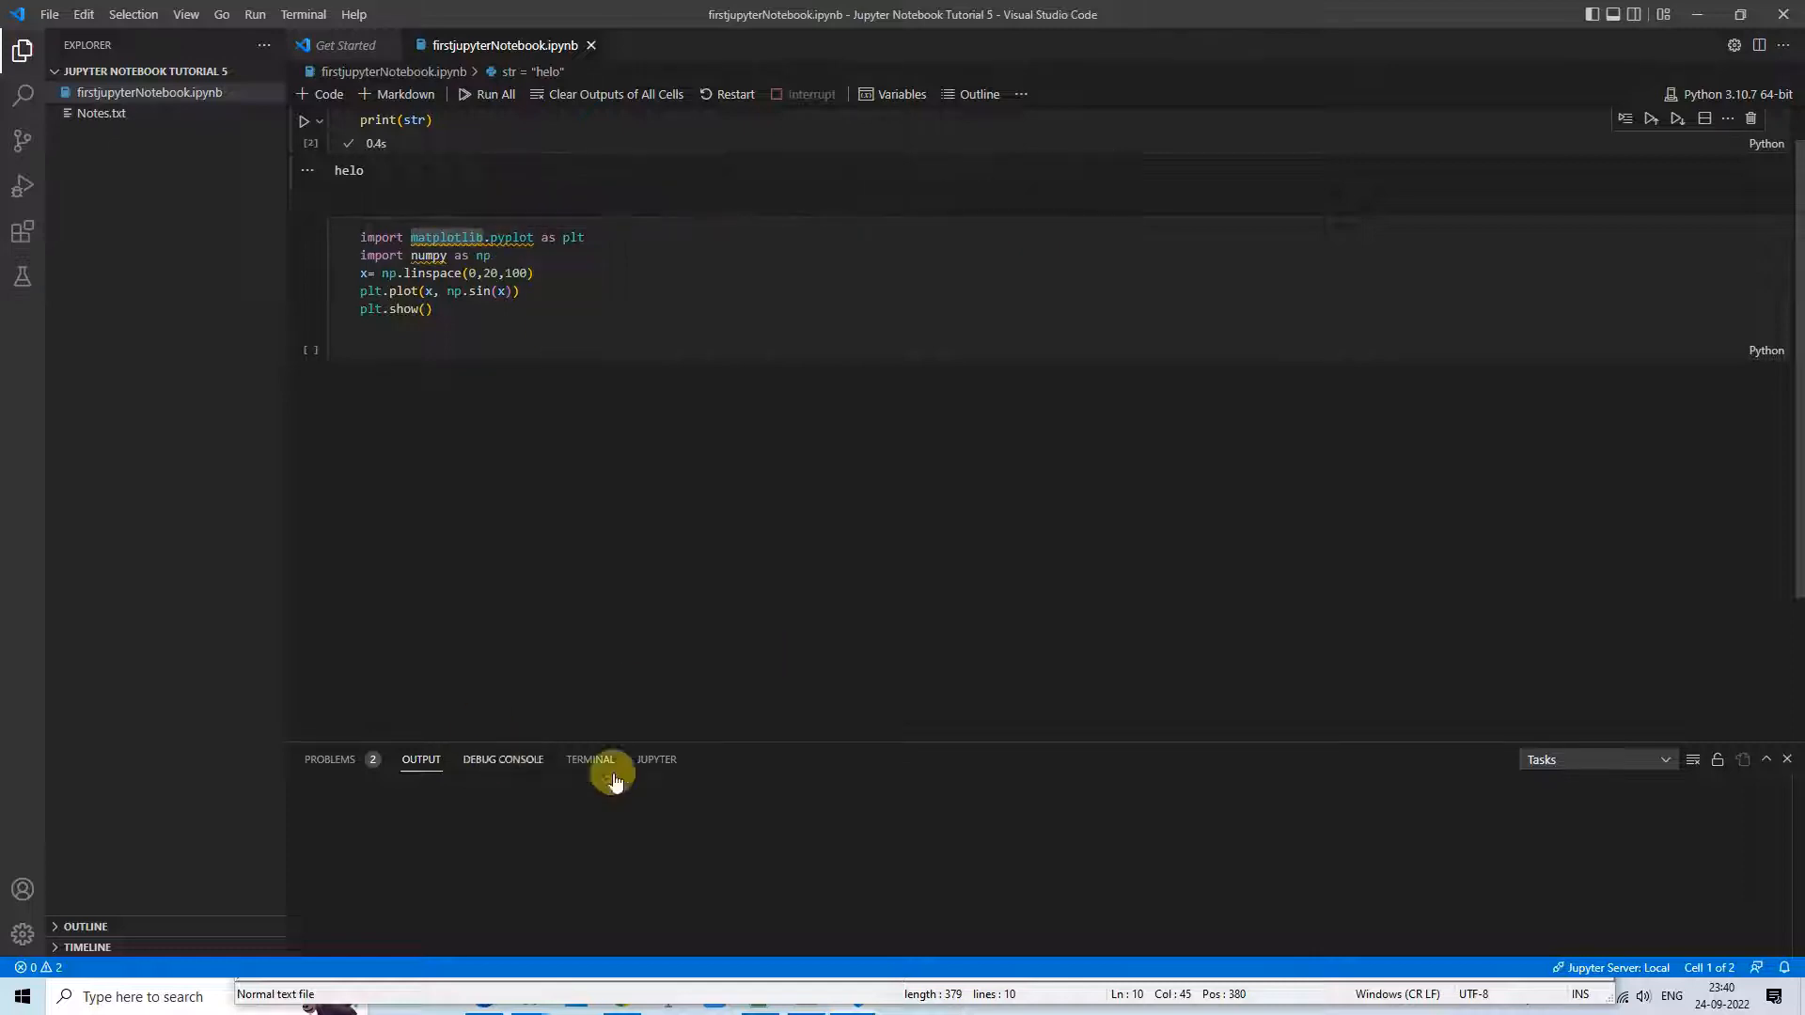
Review the two unresolved-import warnings for matplotlib.pyplot and numpy, then hide the panel
left_click(588, 757)
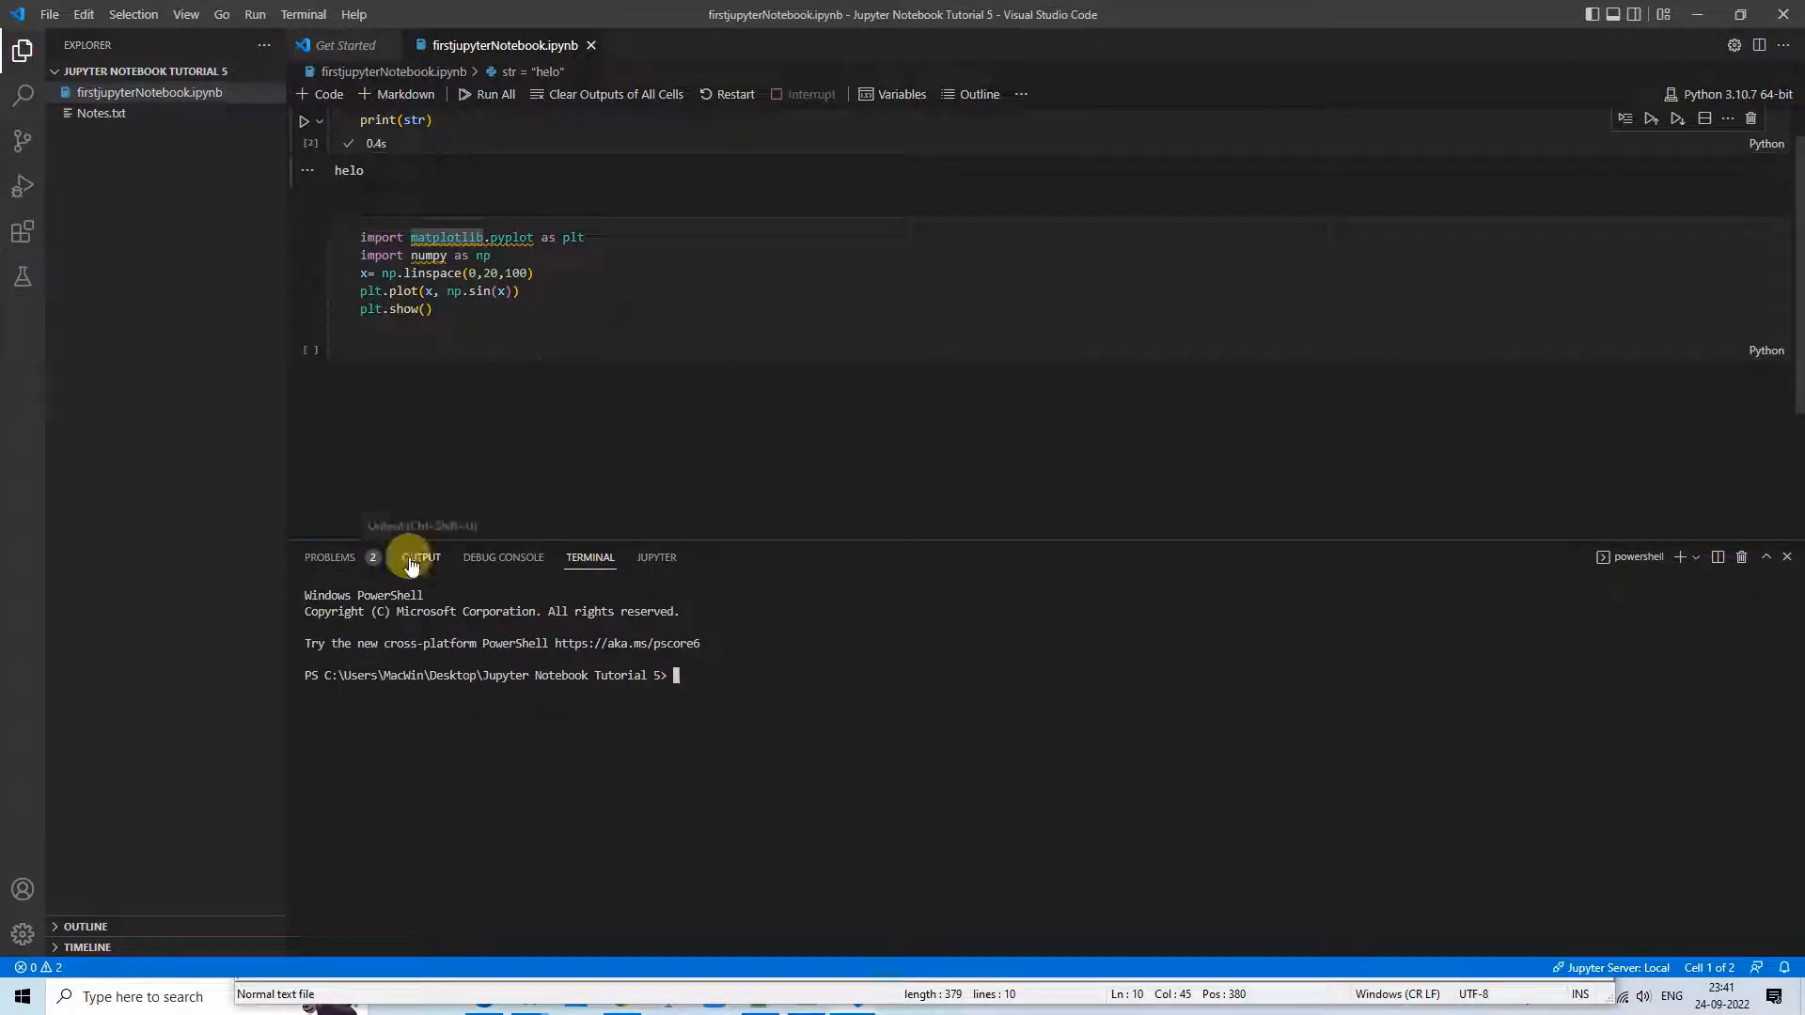
left_click(327, 557)
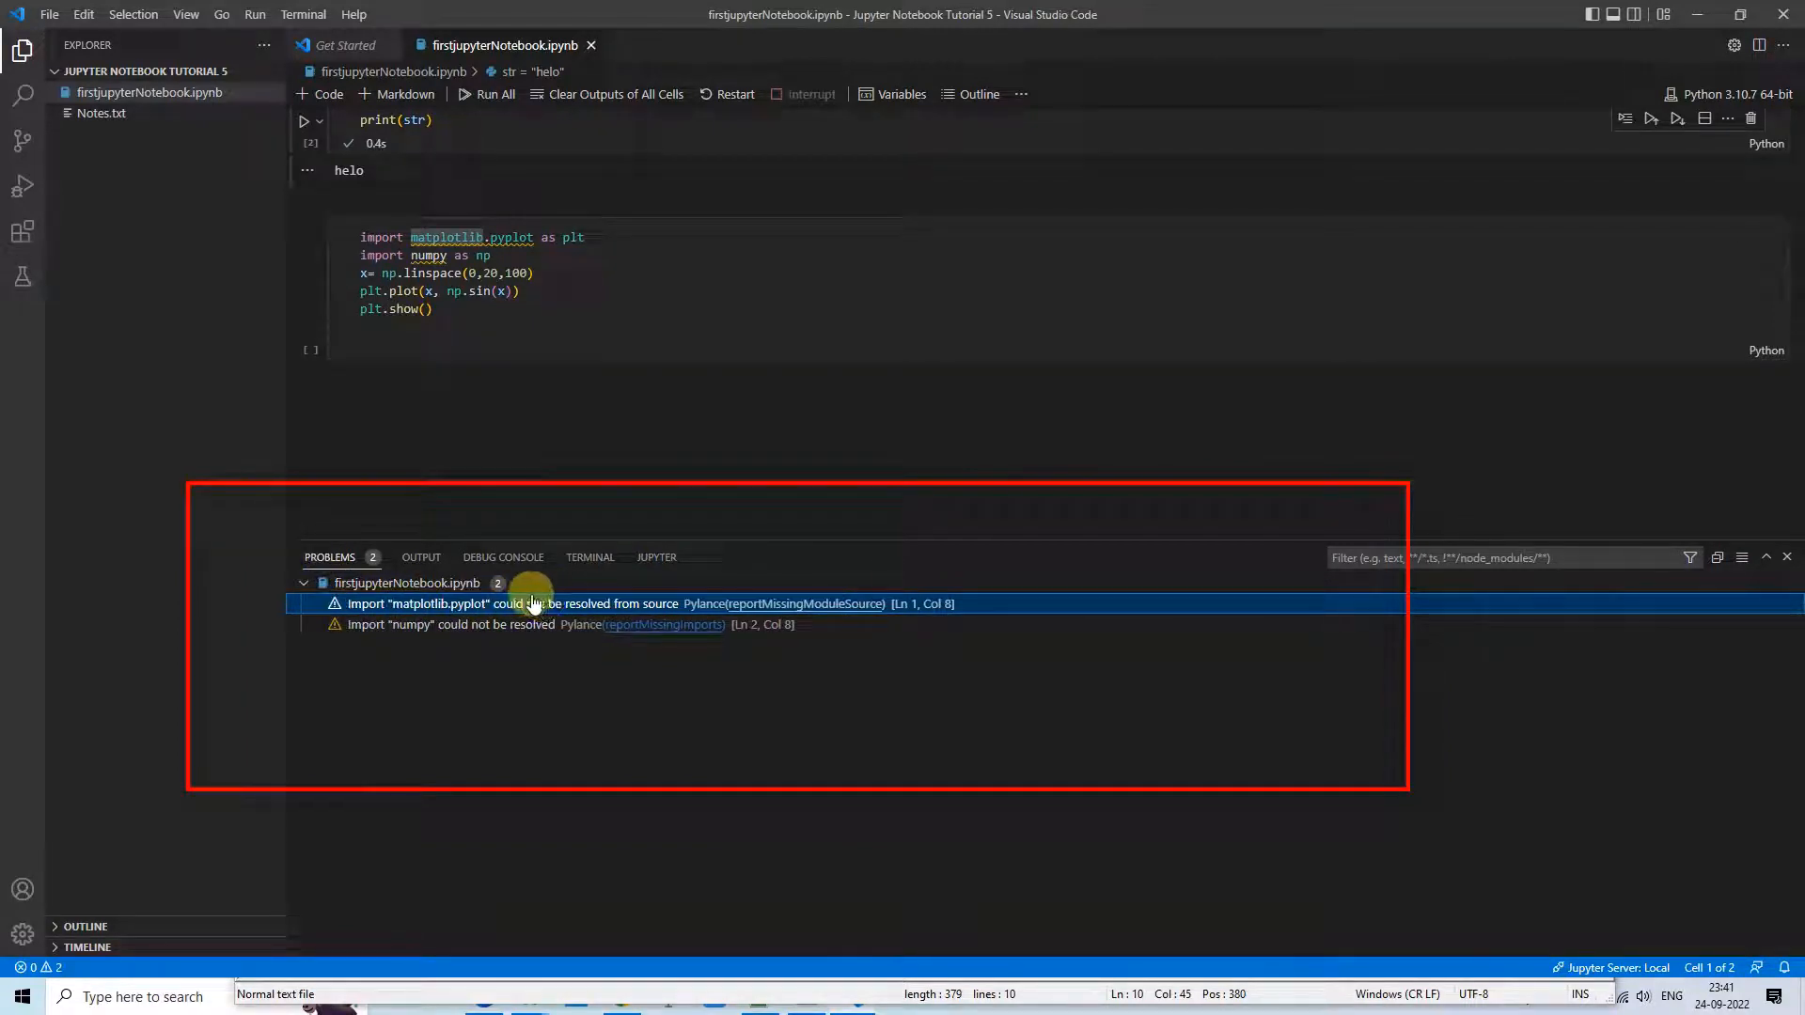
mouse_move(782, 596)
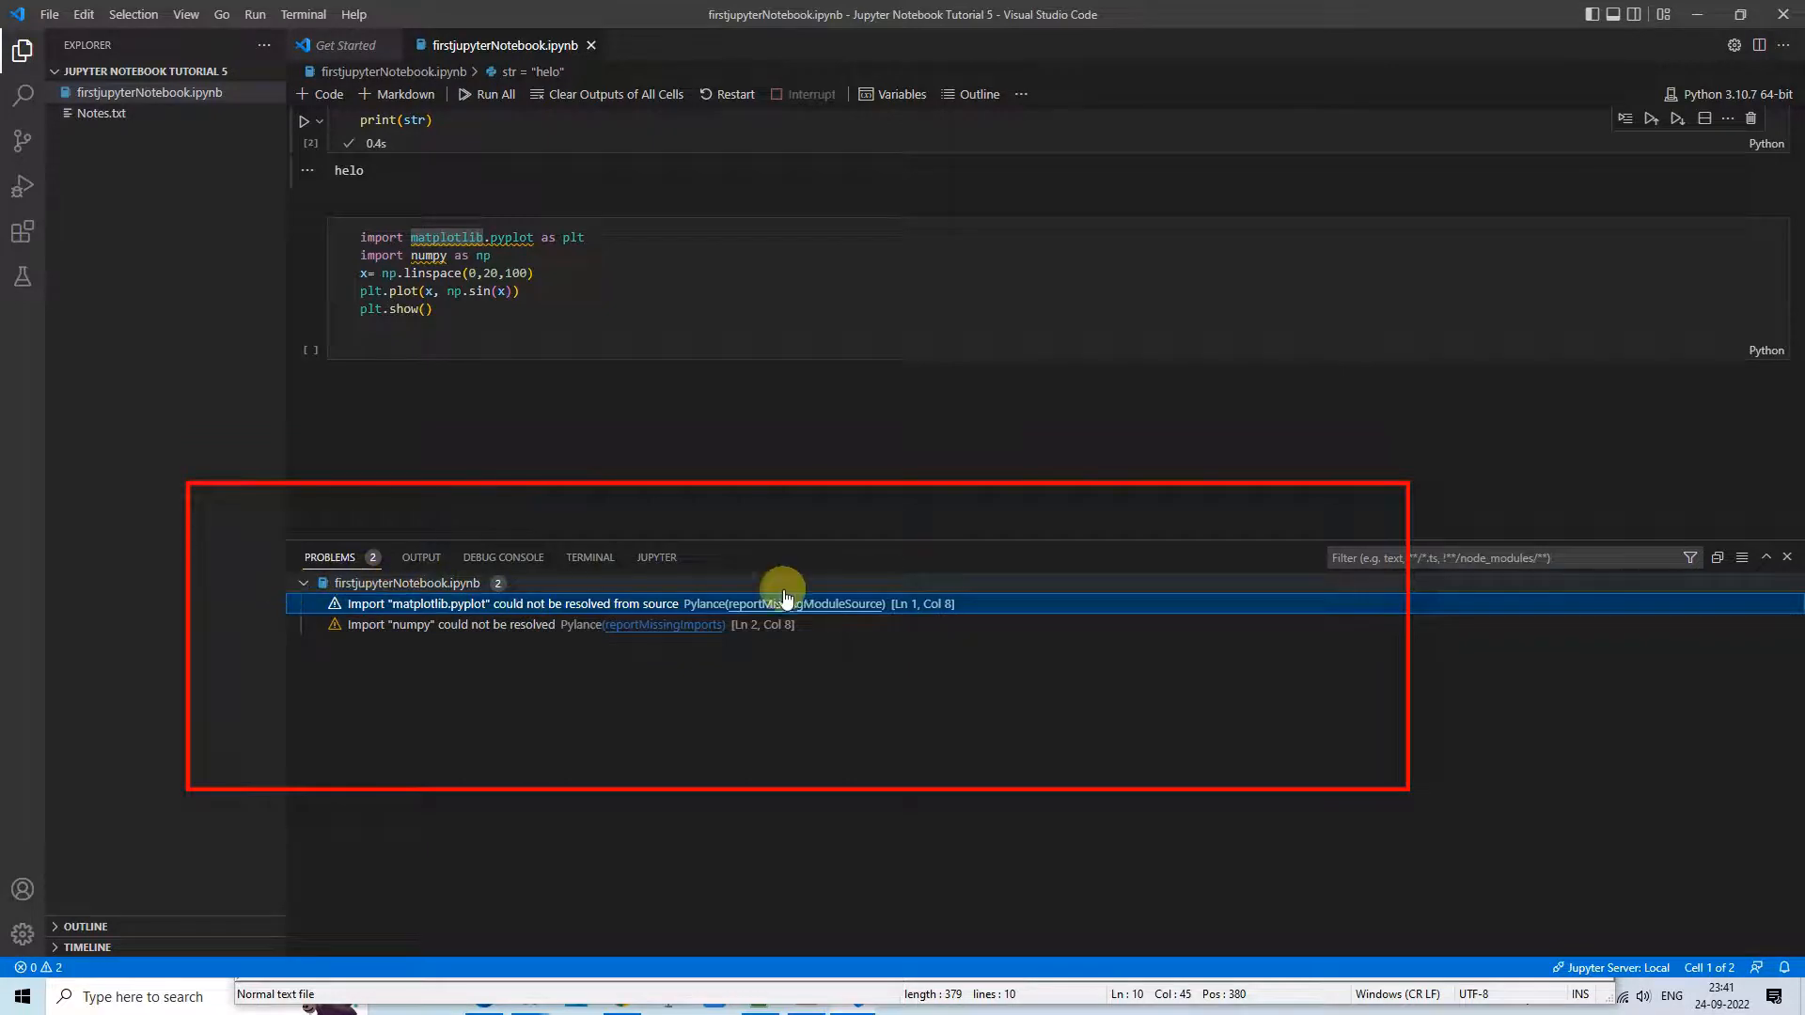
left_click(1786, 557)
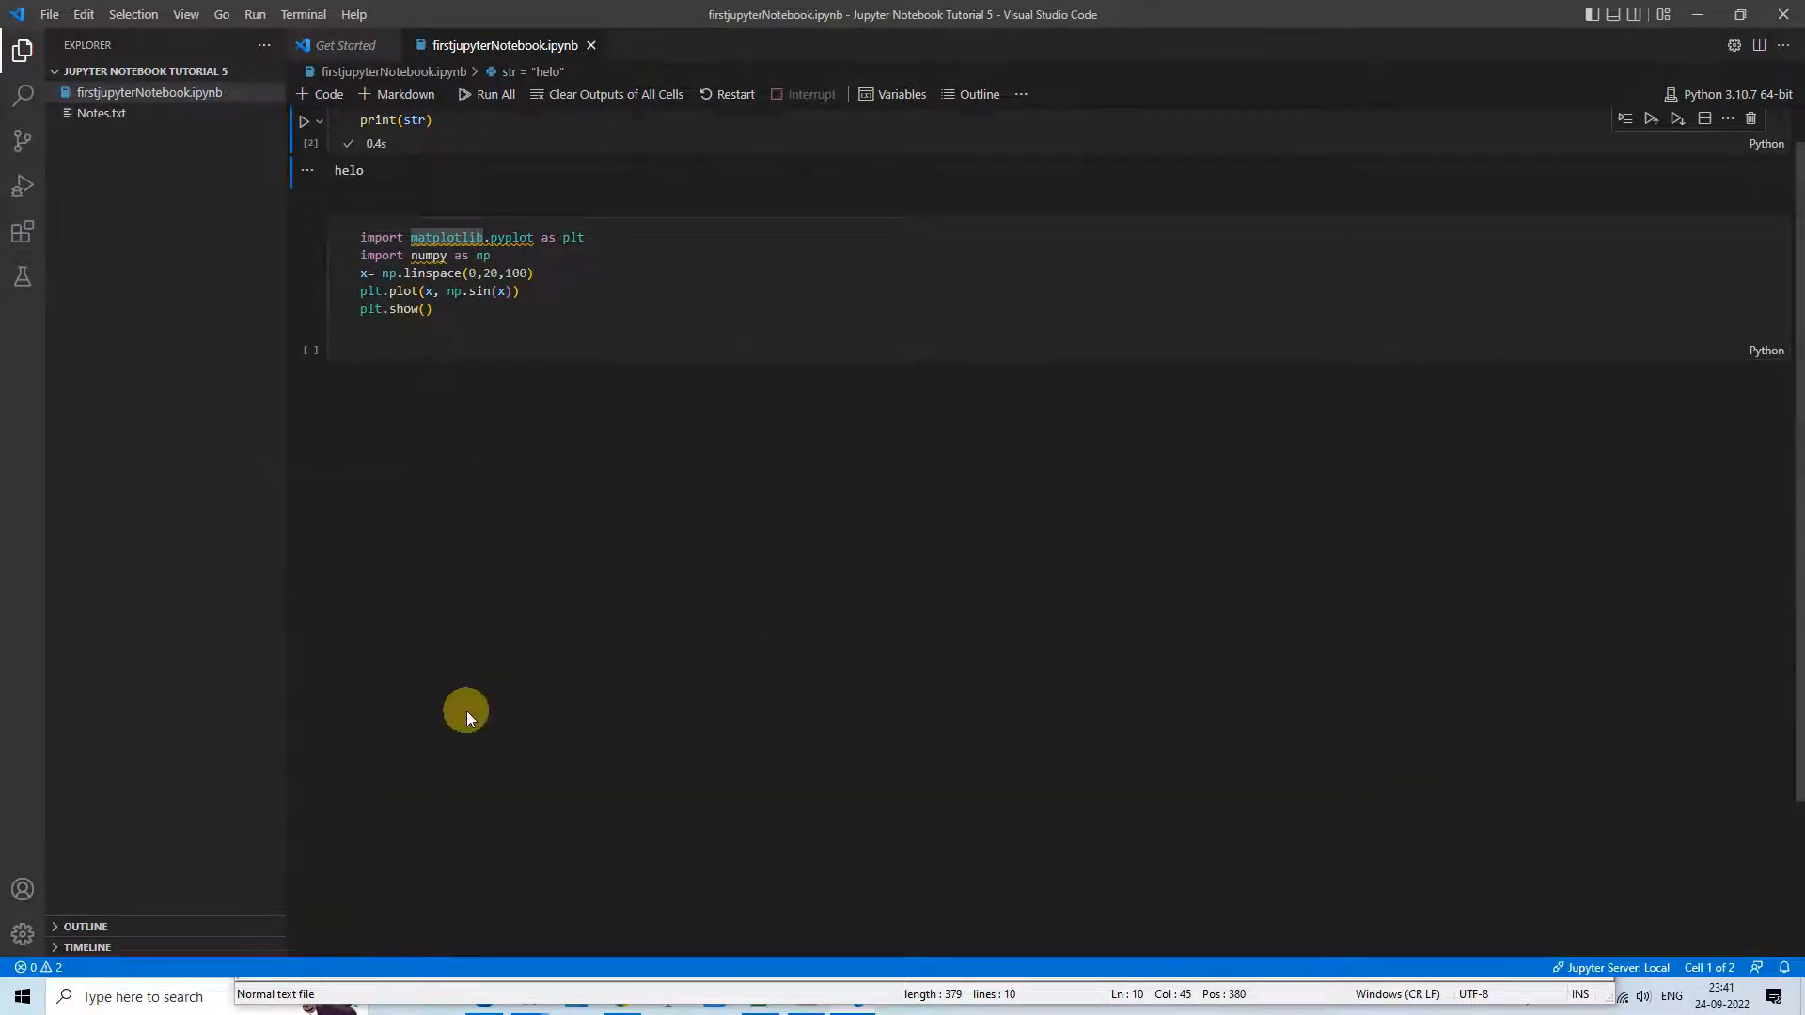
mouse_move(995, 449)
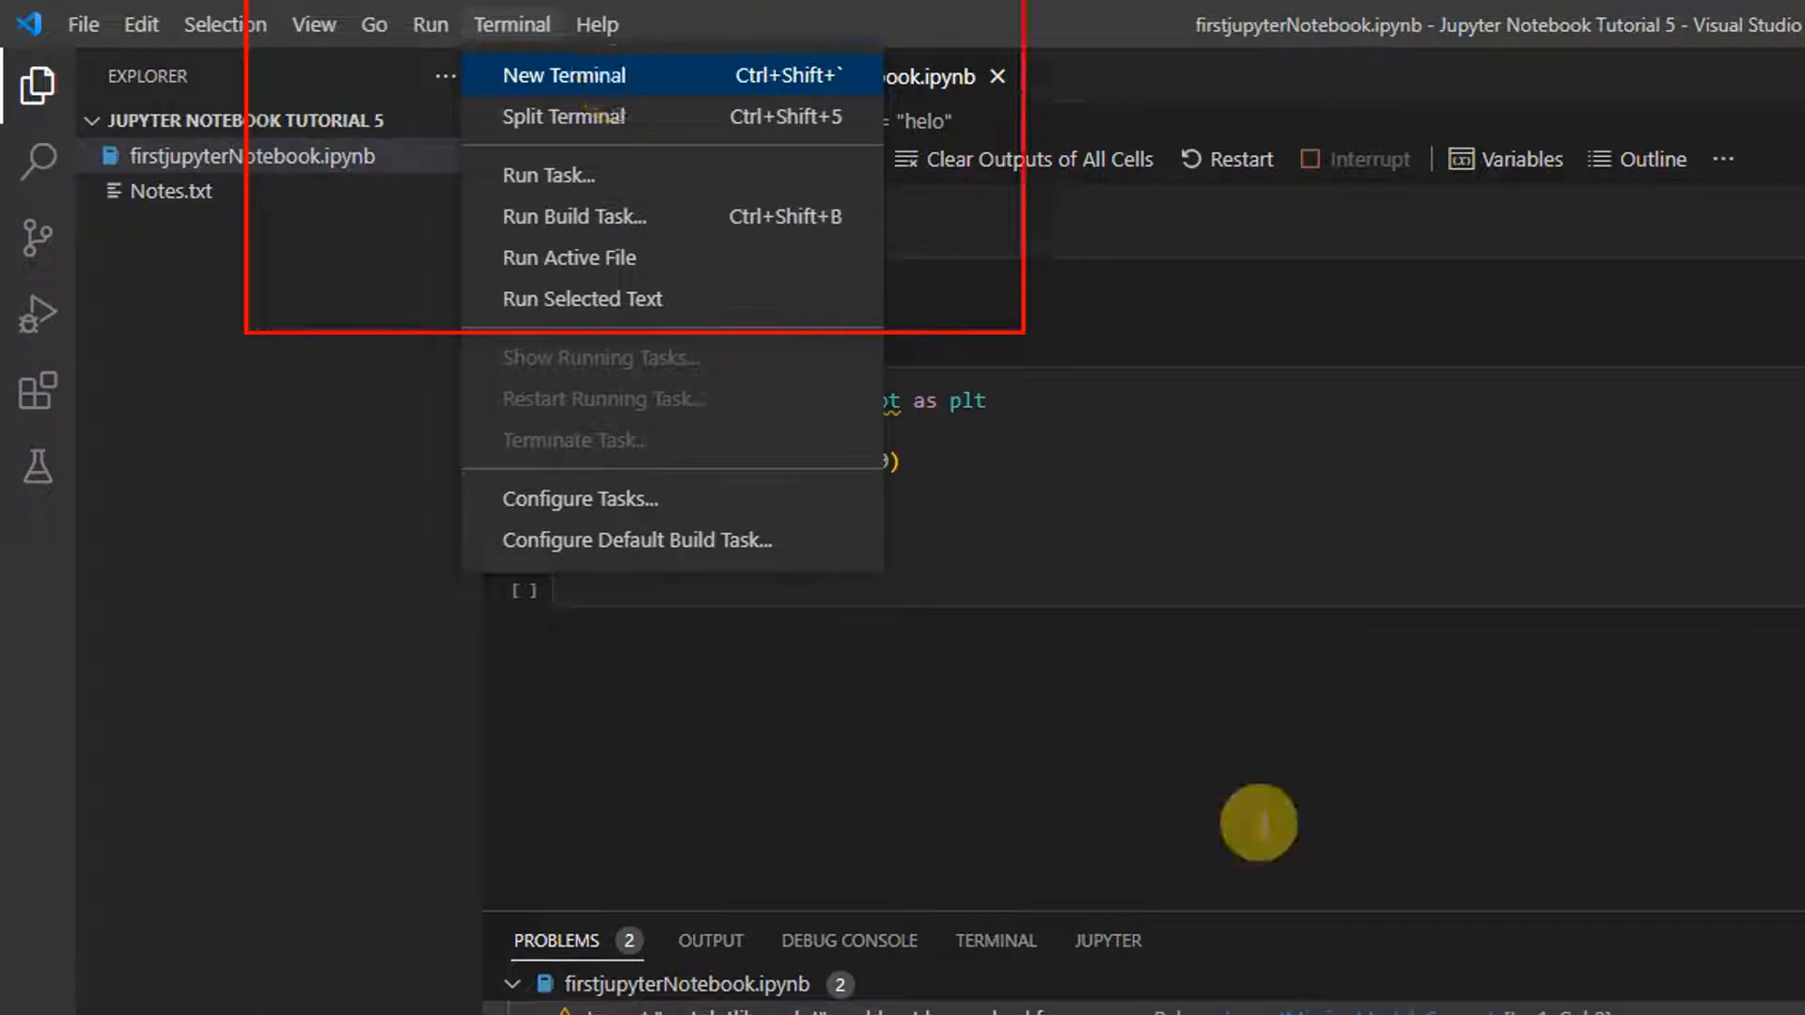
Start a new PowerShell terminal in the project folder for pip install matplotlib
left_click(562, 75)
type("pip install matpl")
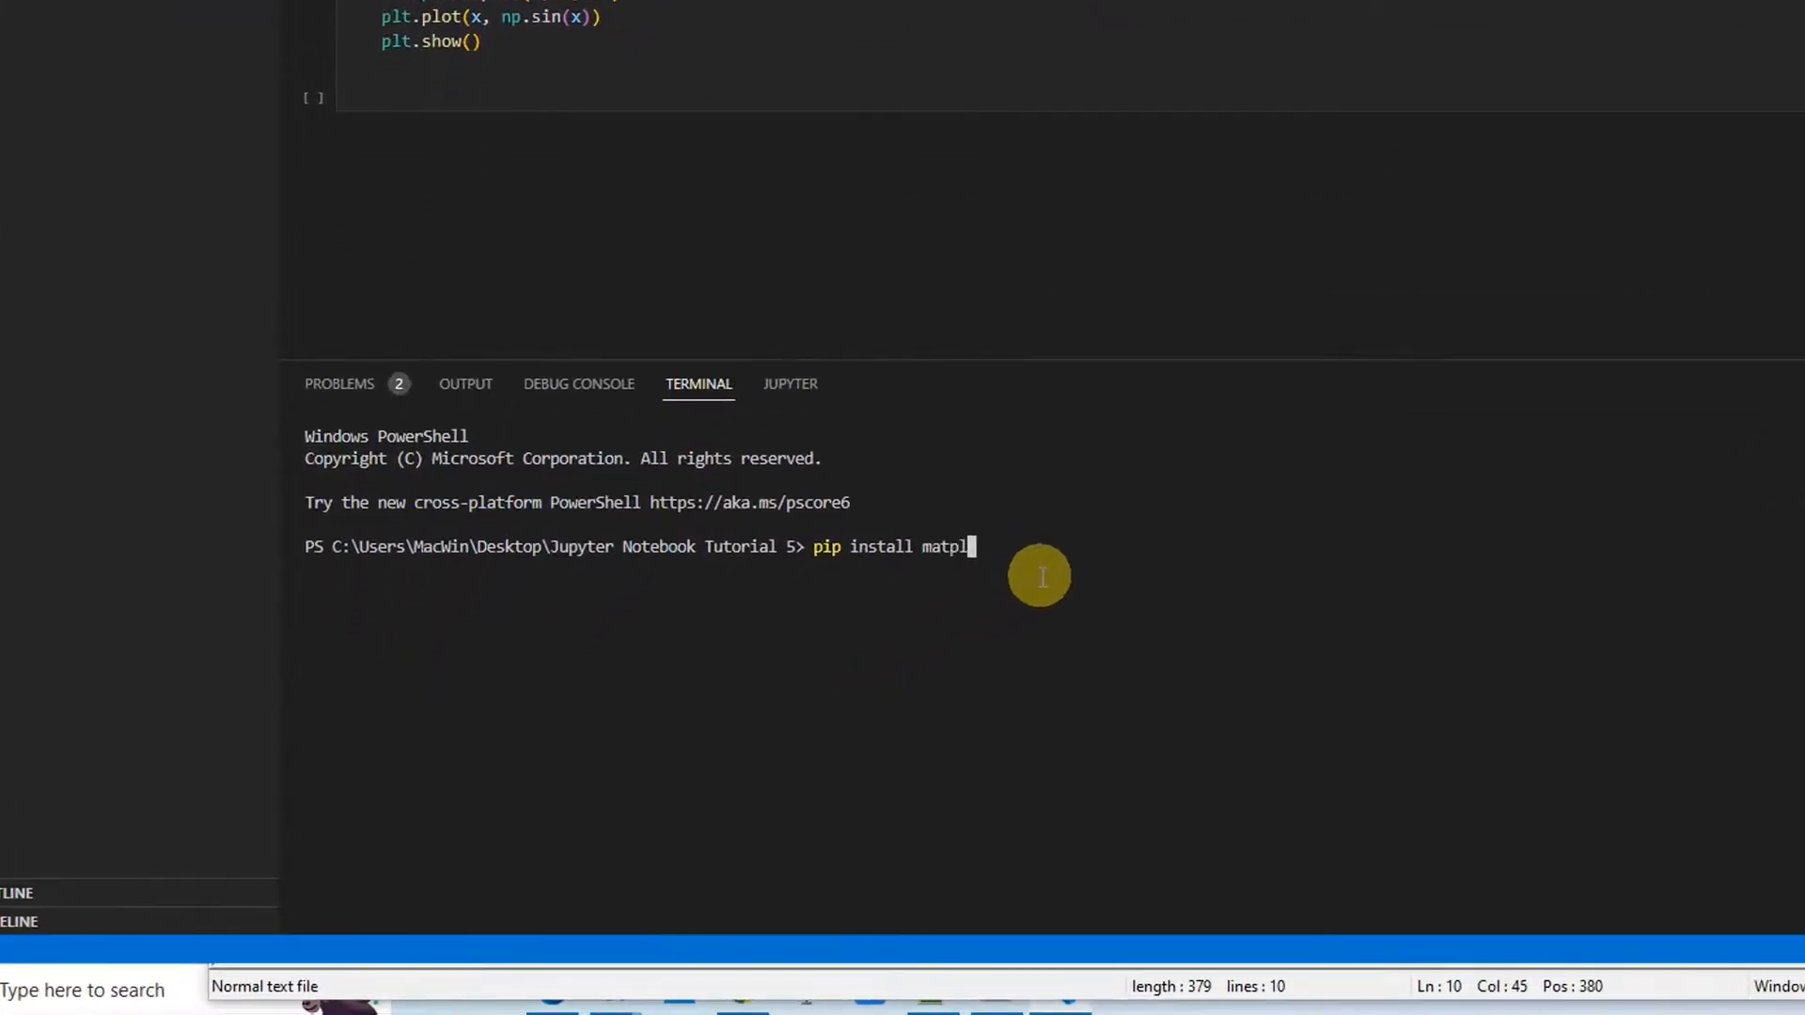
Run pip install matplotlib so it downloads matplotlib and numpy
key("enter")
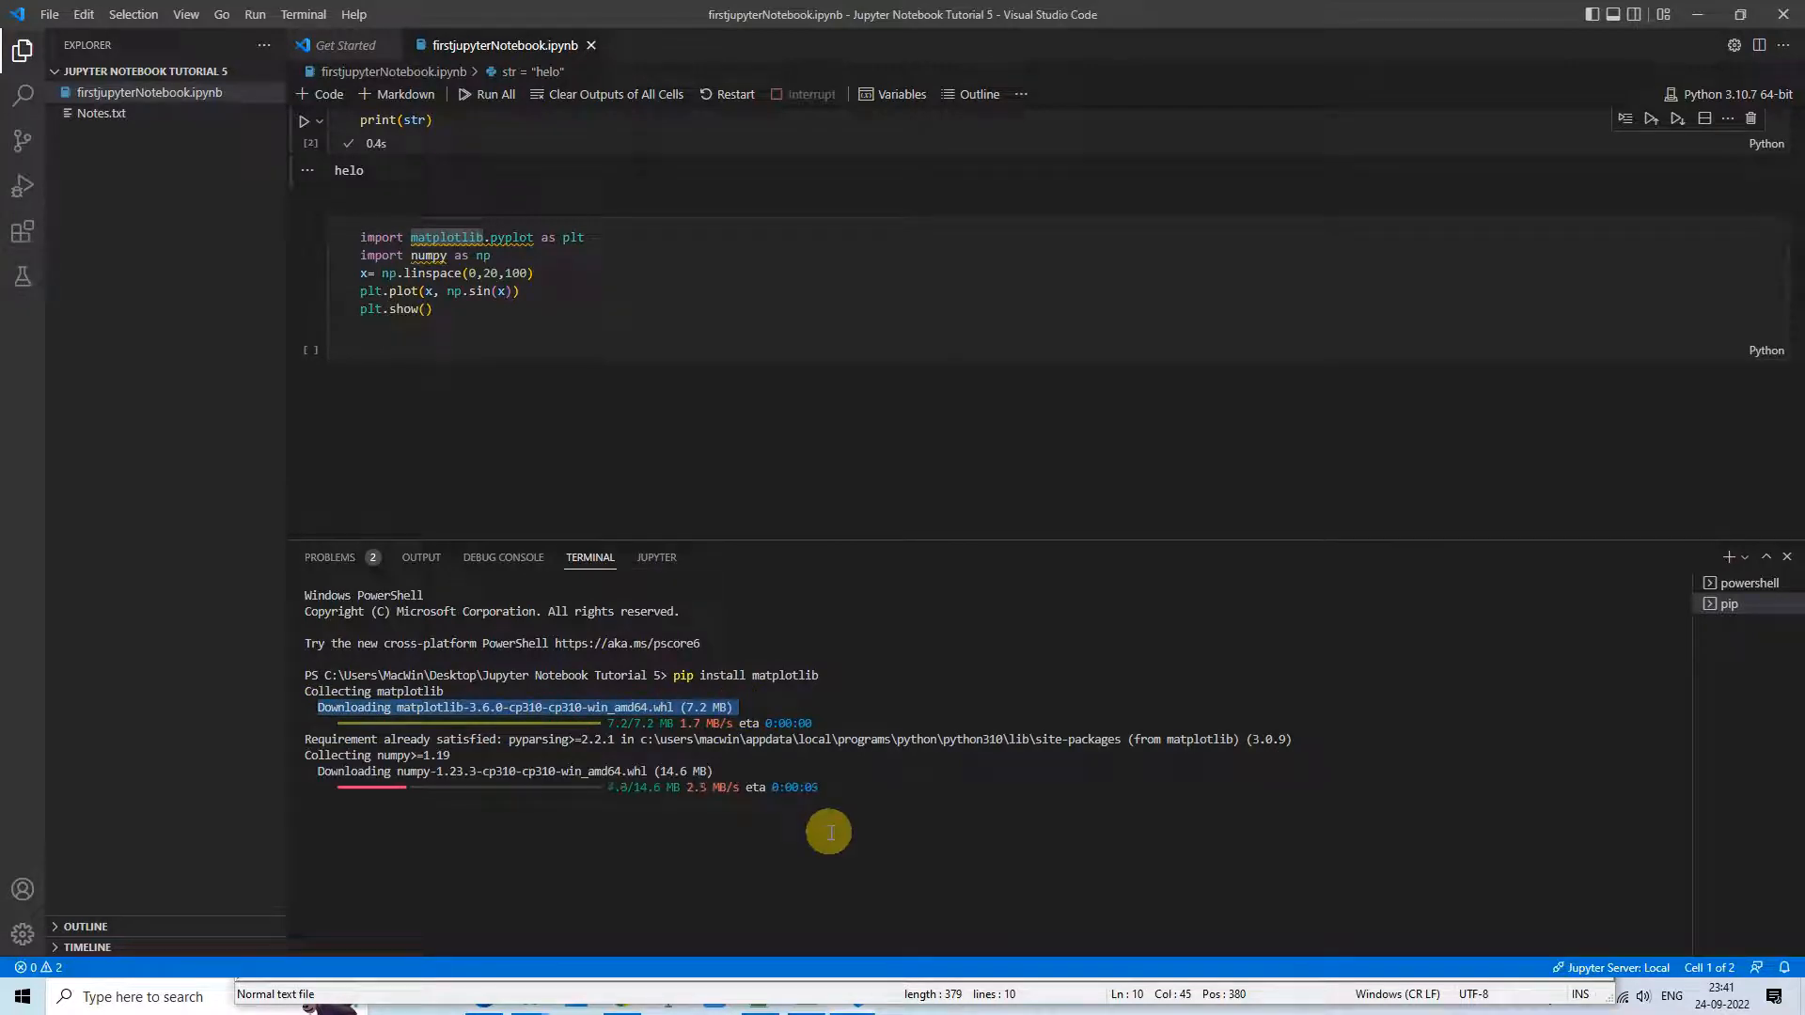
mouse_move(1229, 551)
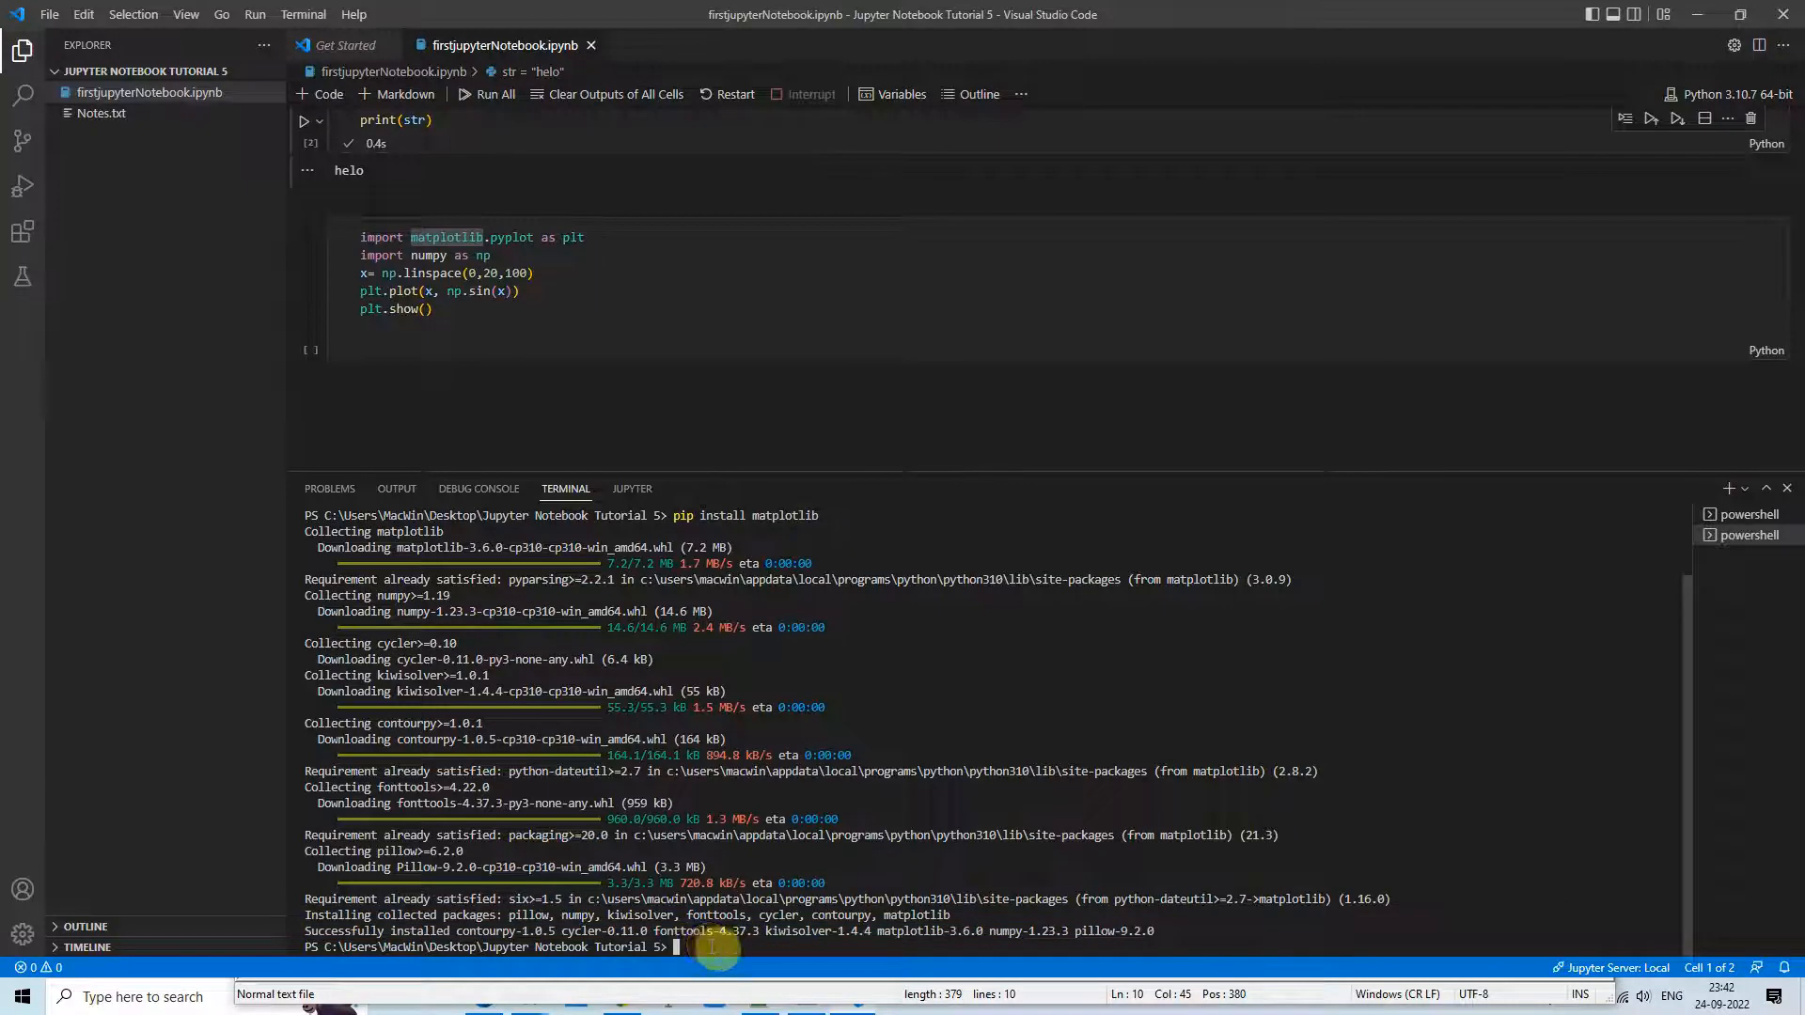
mouse_move(789, 436)
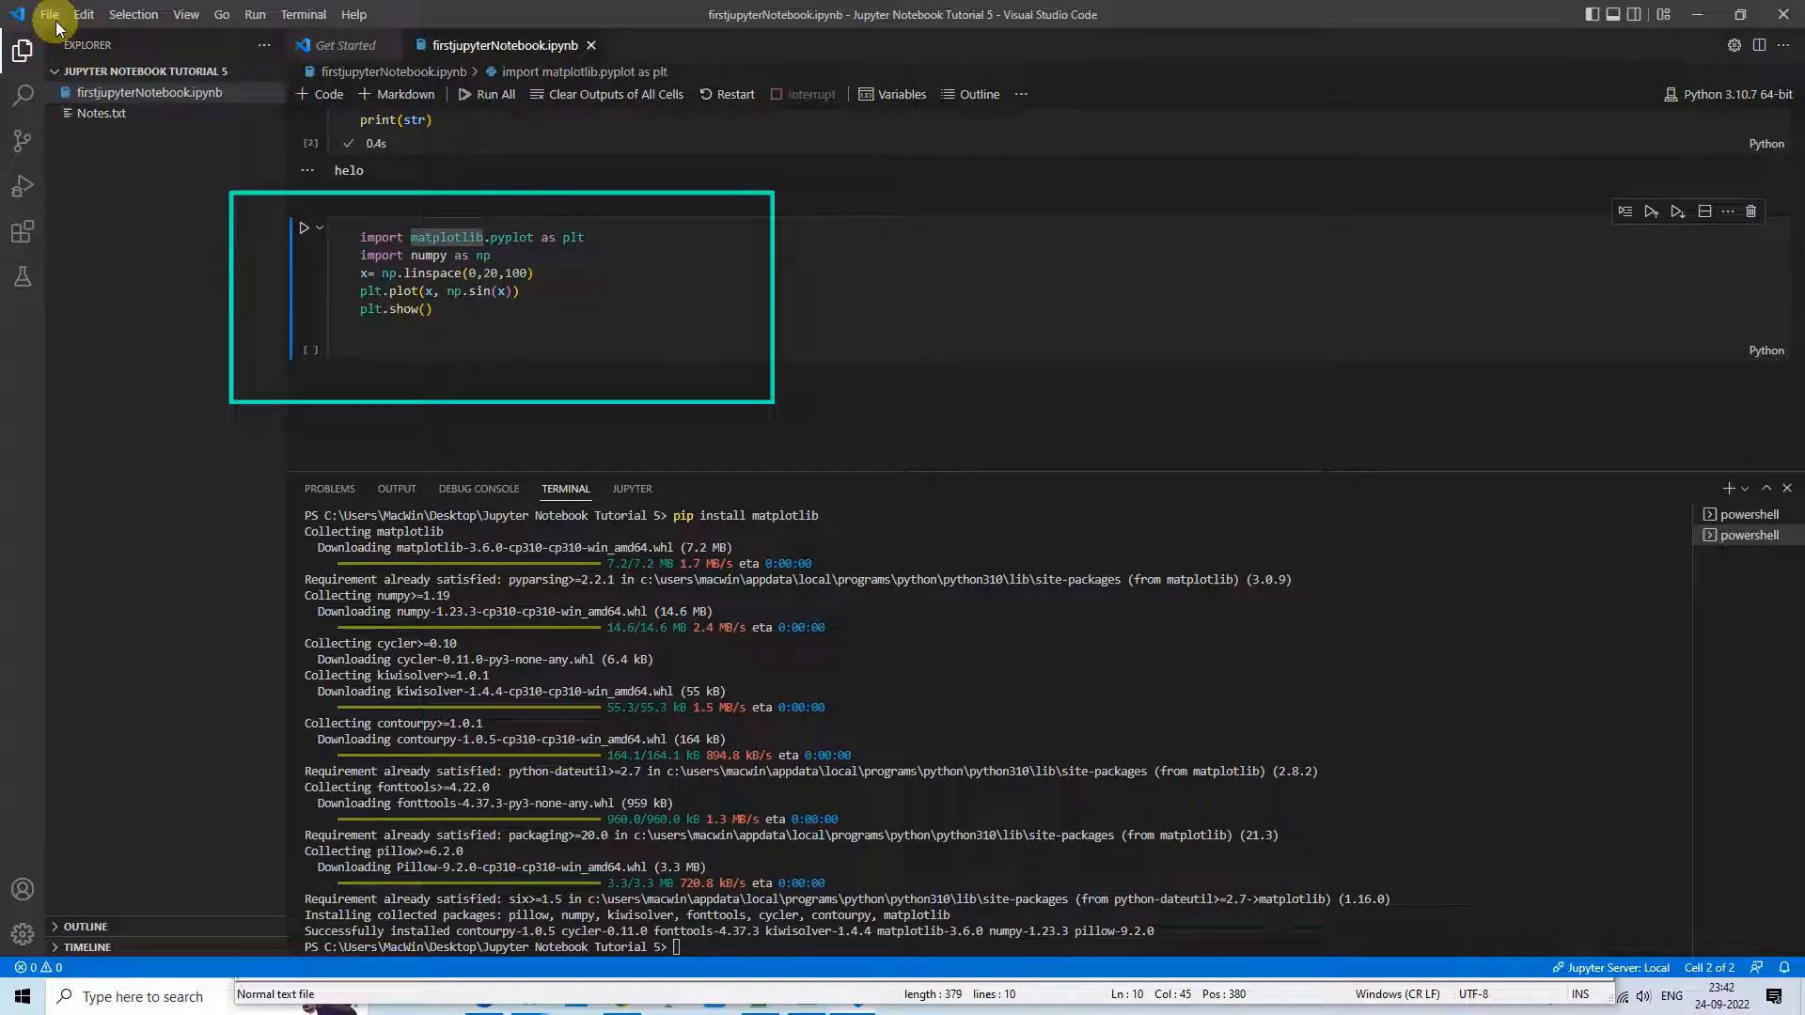
Finish the matplotlib install and bring the plotting .ipynb notebook back into view
left_click(1786, 489)
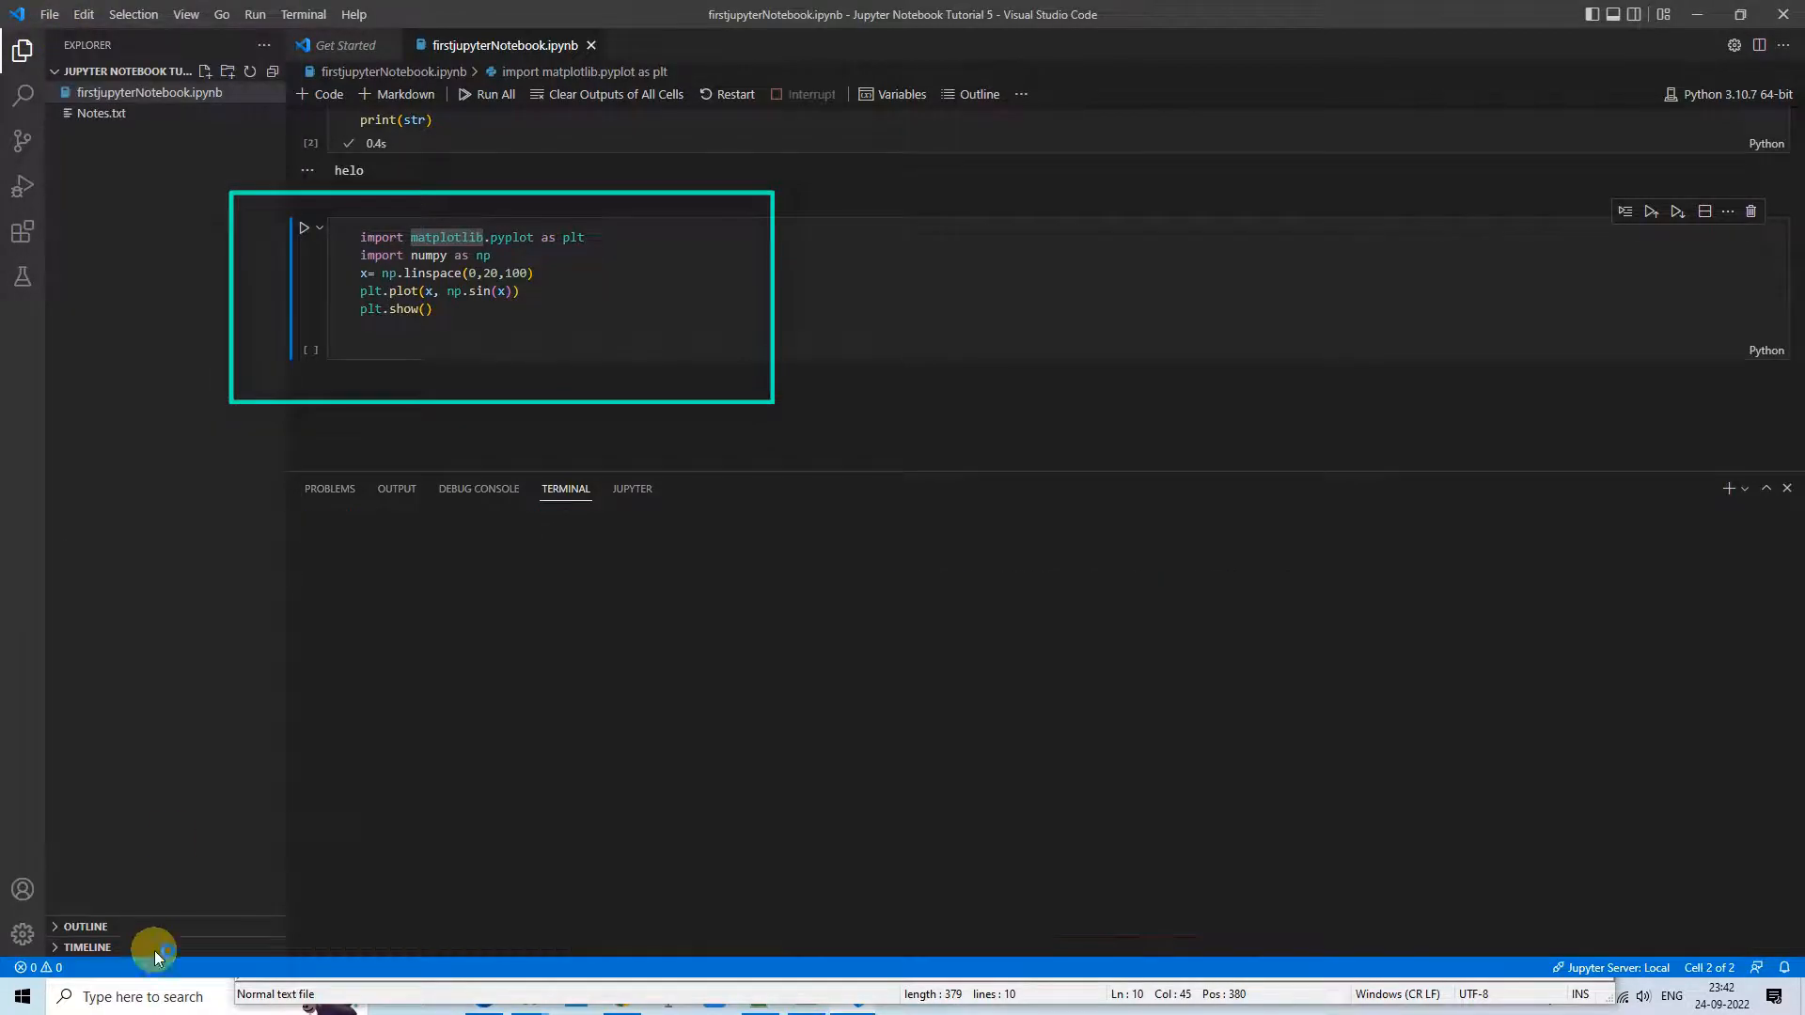
left_click(66, 996)
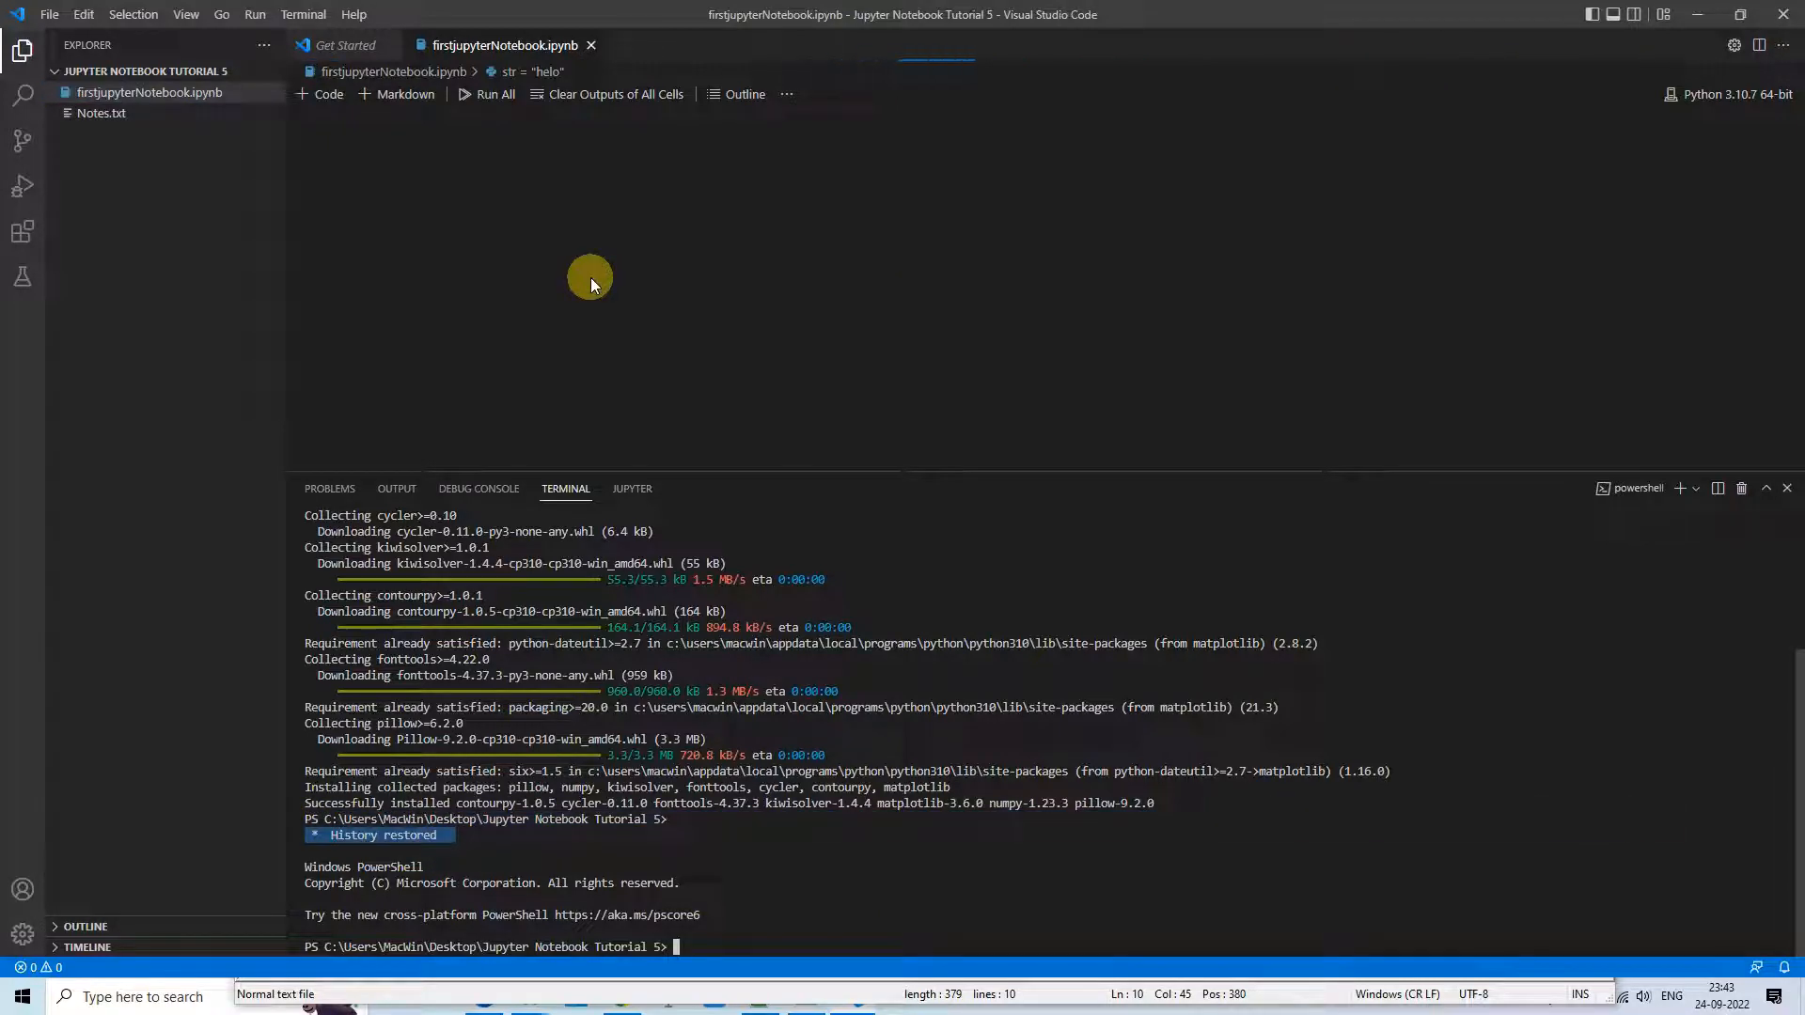
left_click(342, 46)
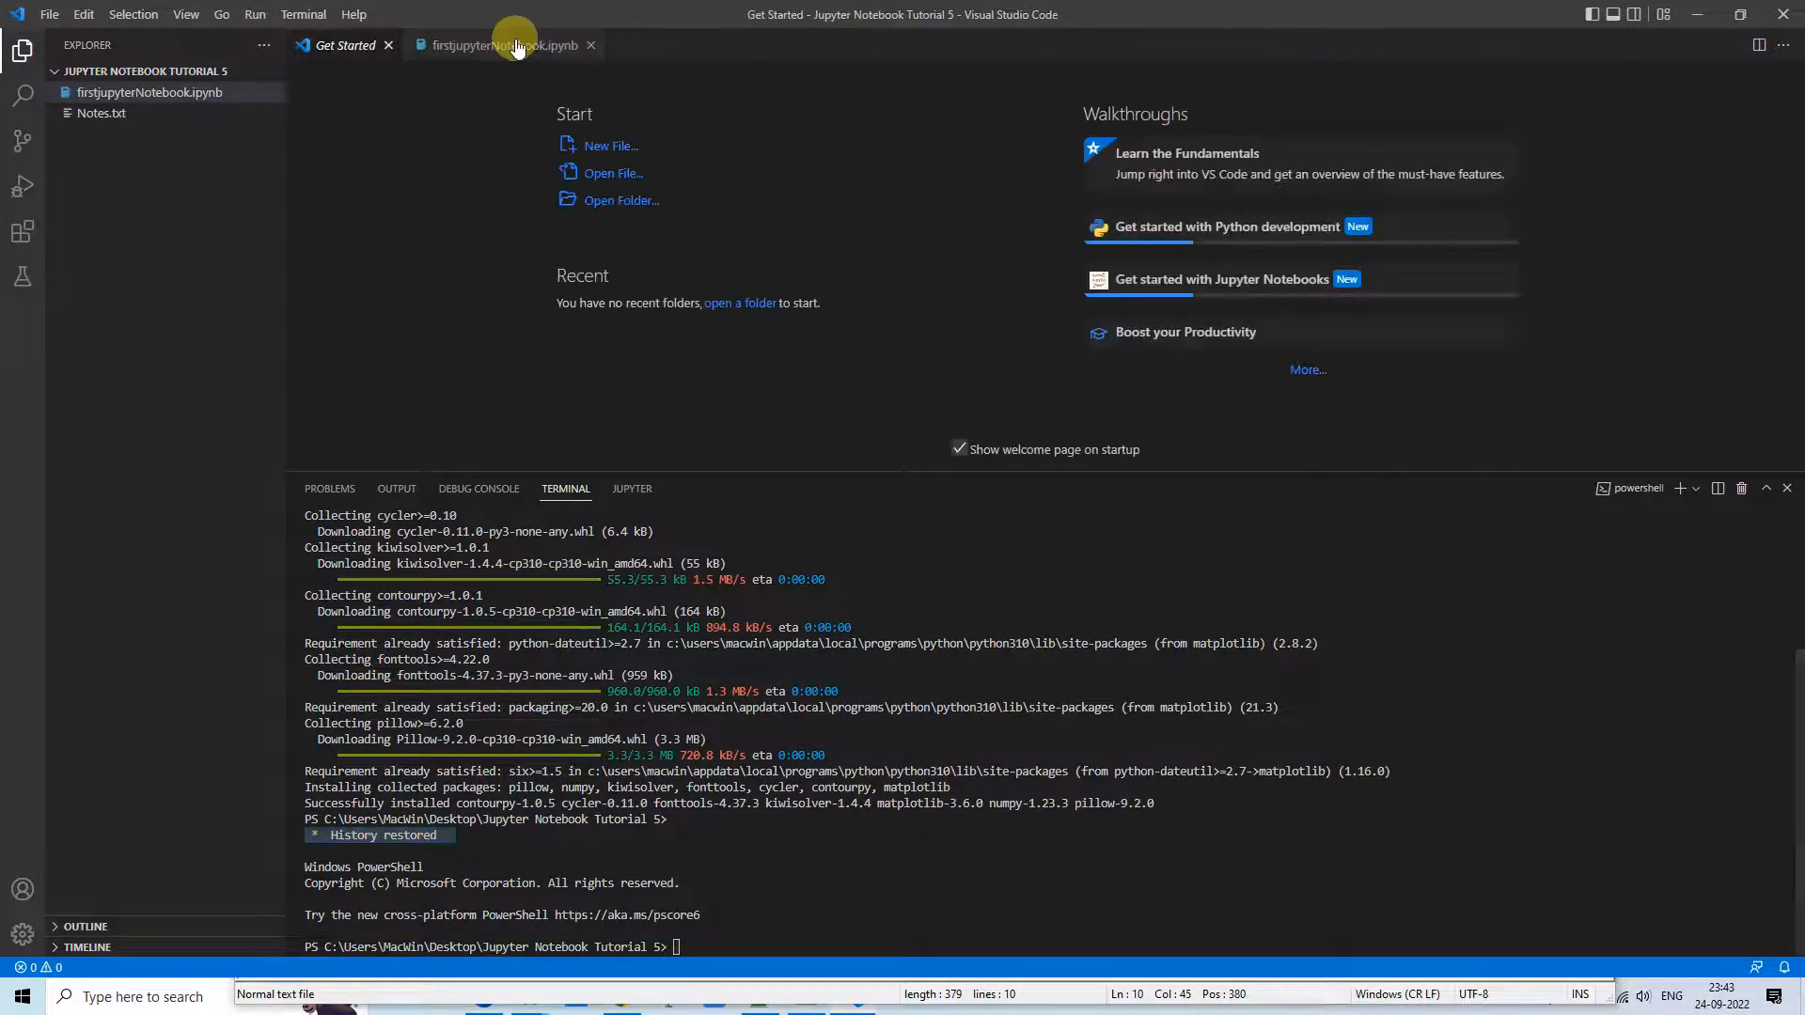
left_click(504, 45)
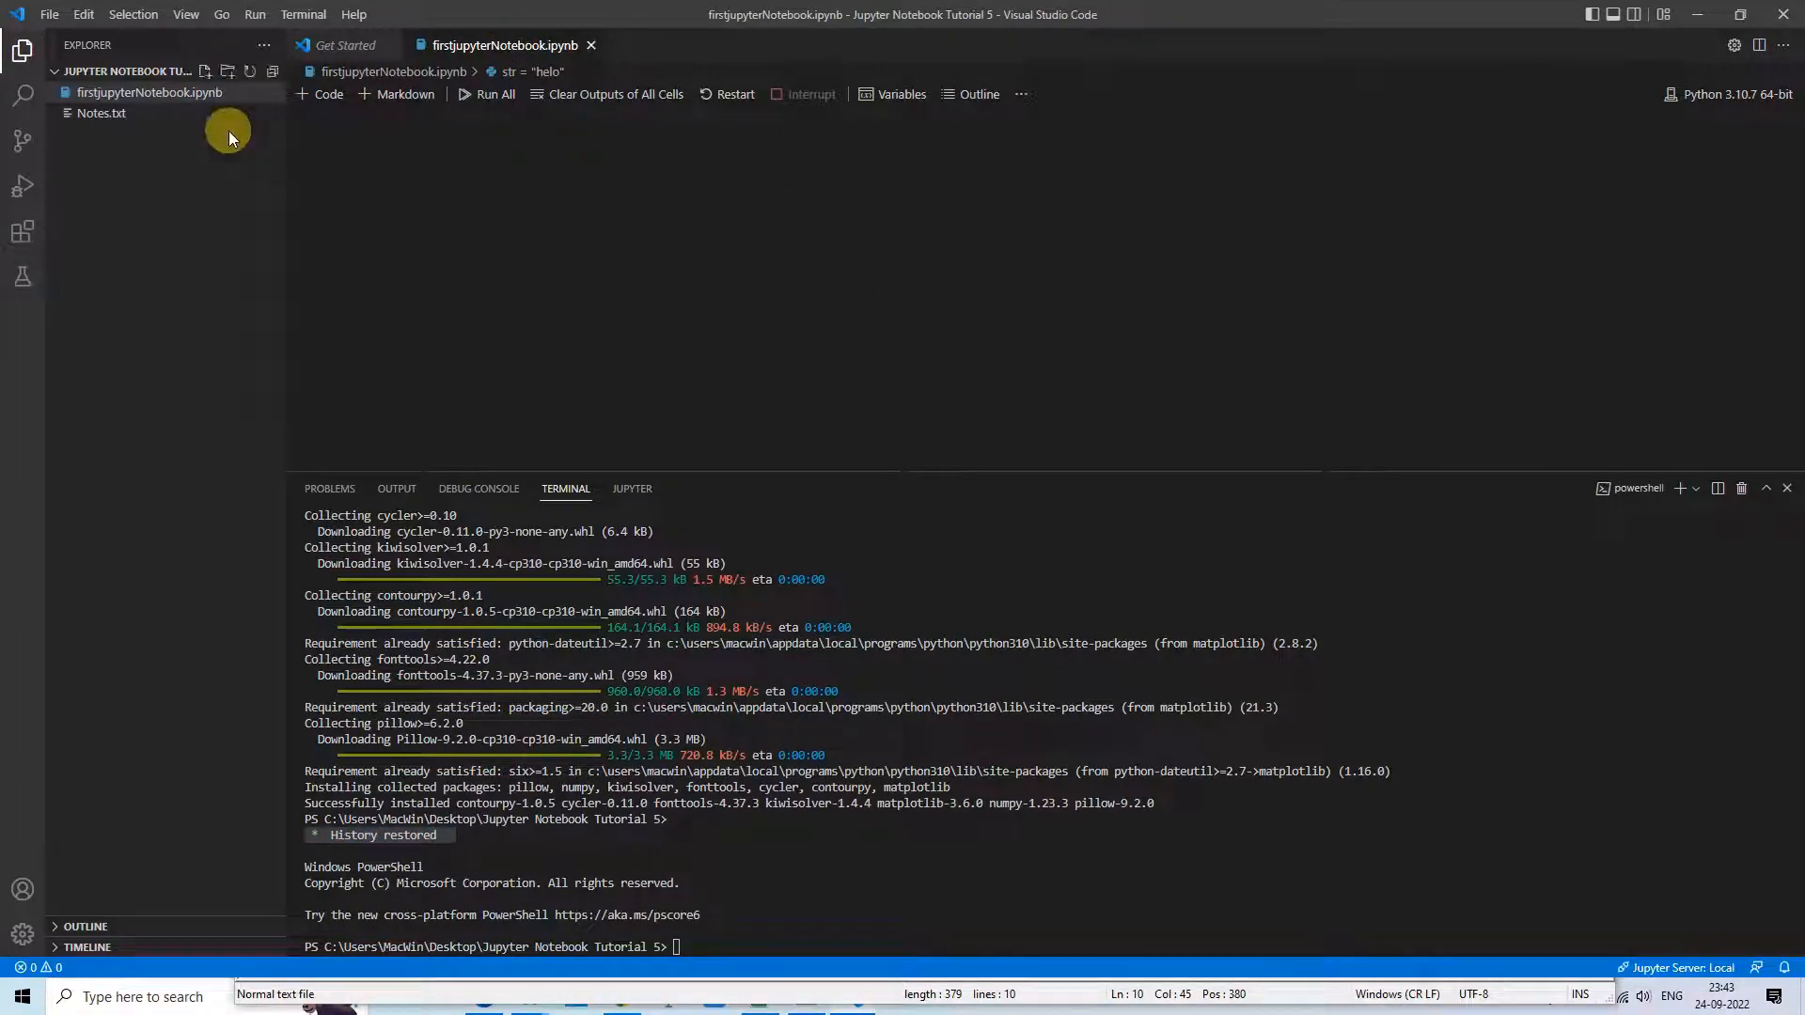
left_click(151, 92)
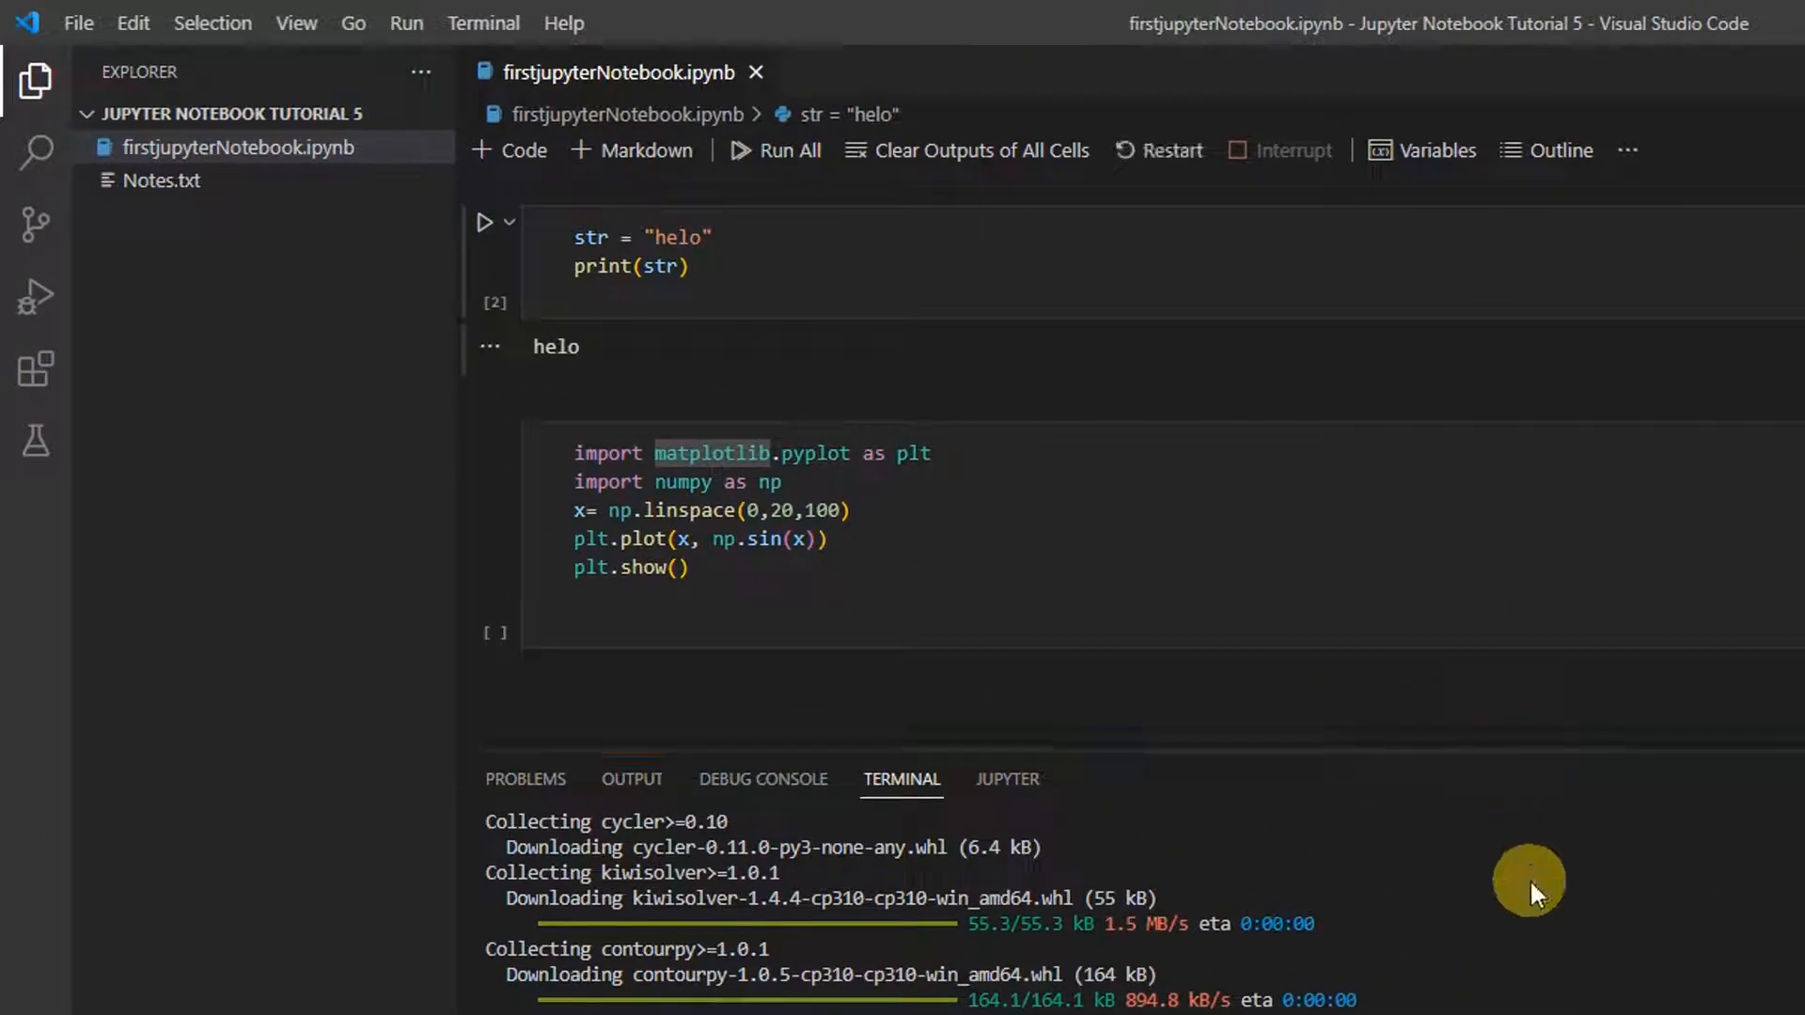
Confirm the matplotlib import is unflagged and the Problems list reports no problems
left_click(735, 454)
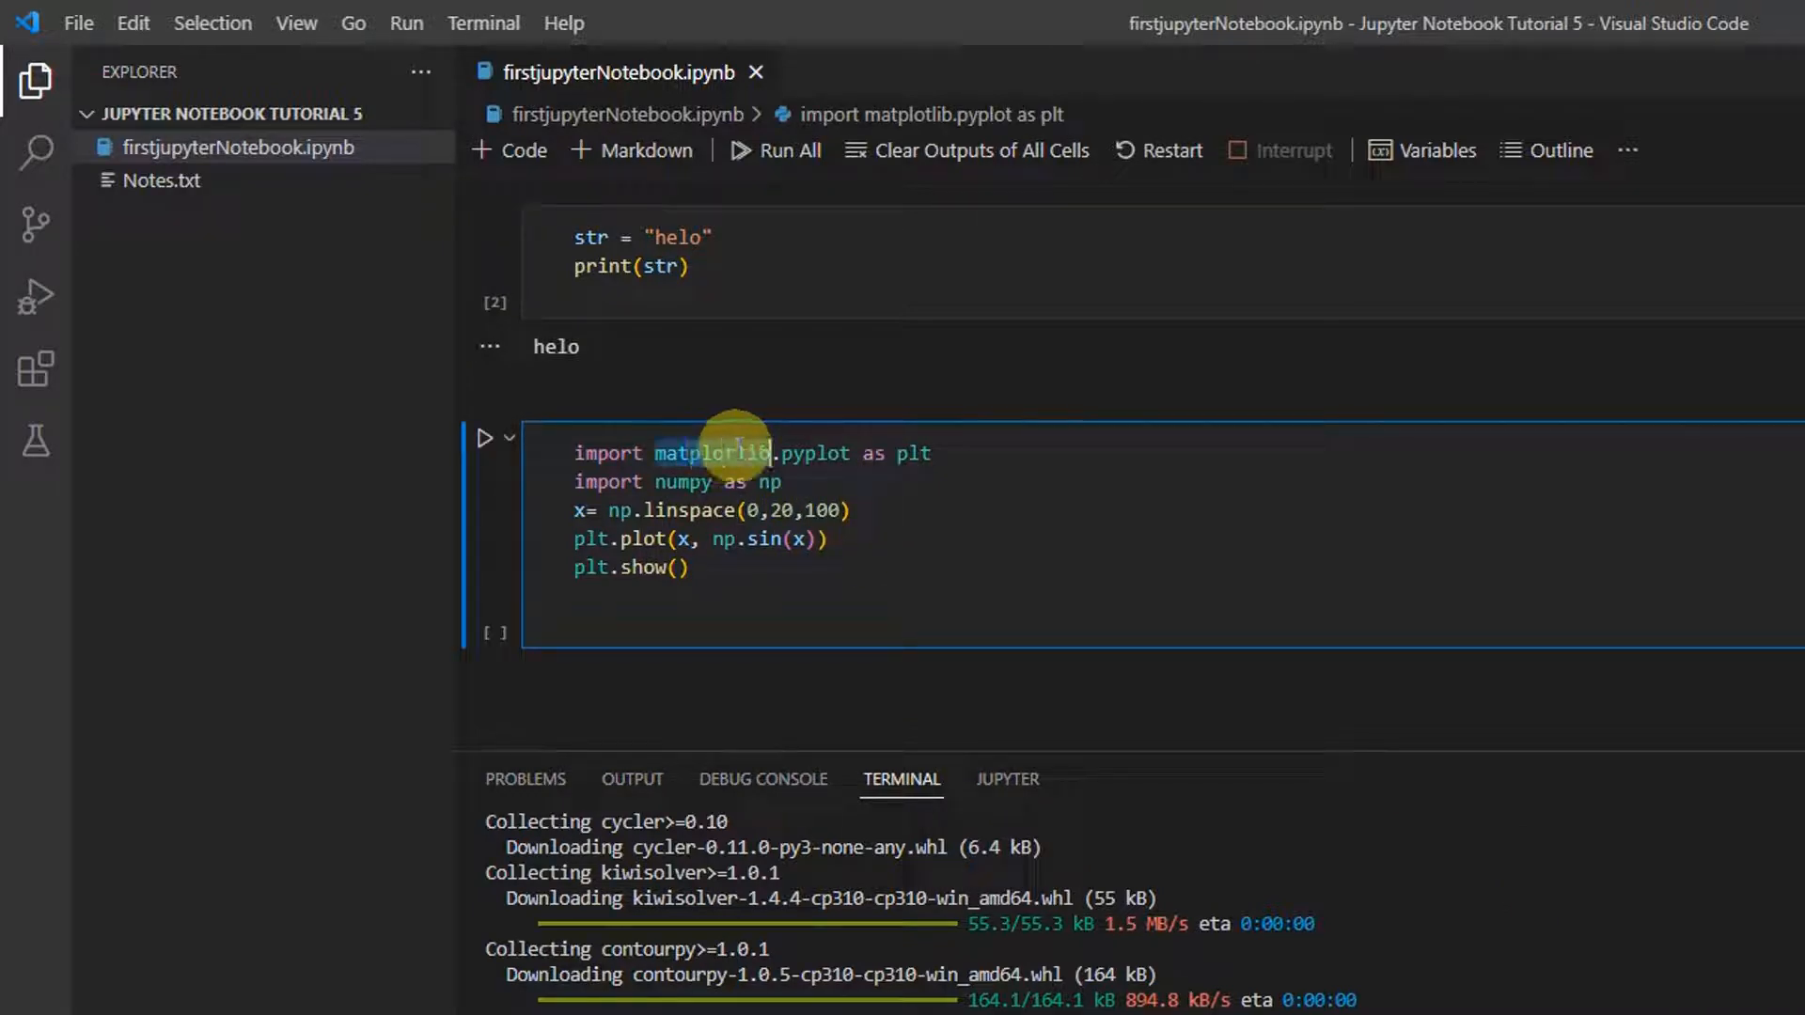
left_click(524, 778)
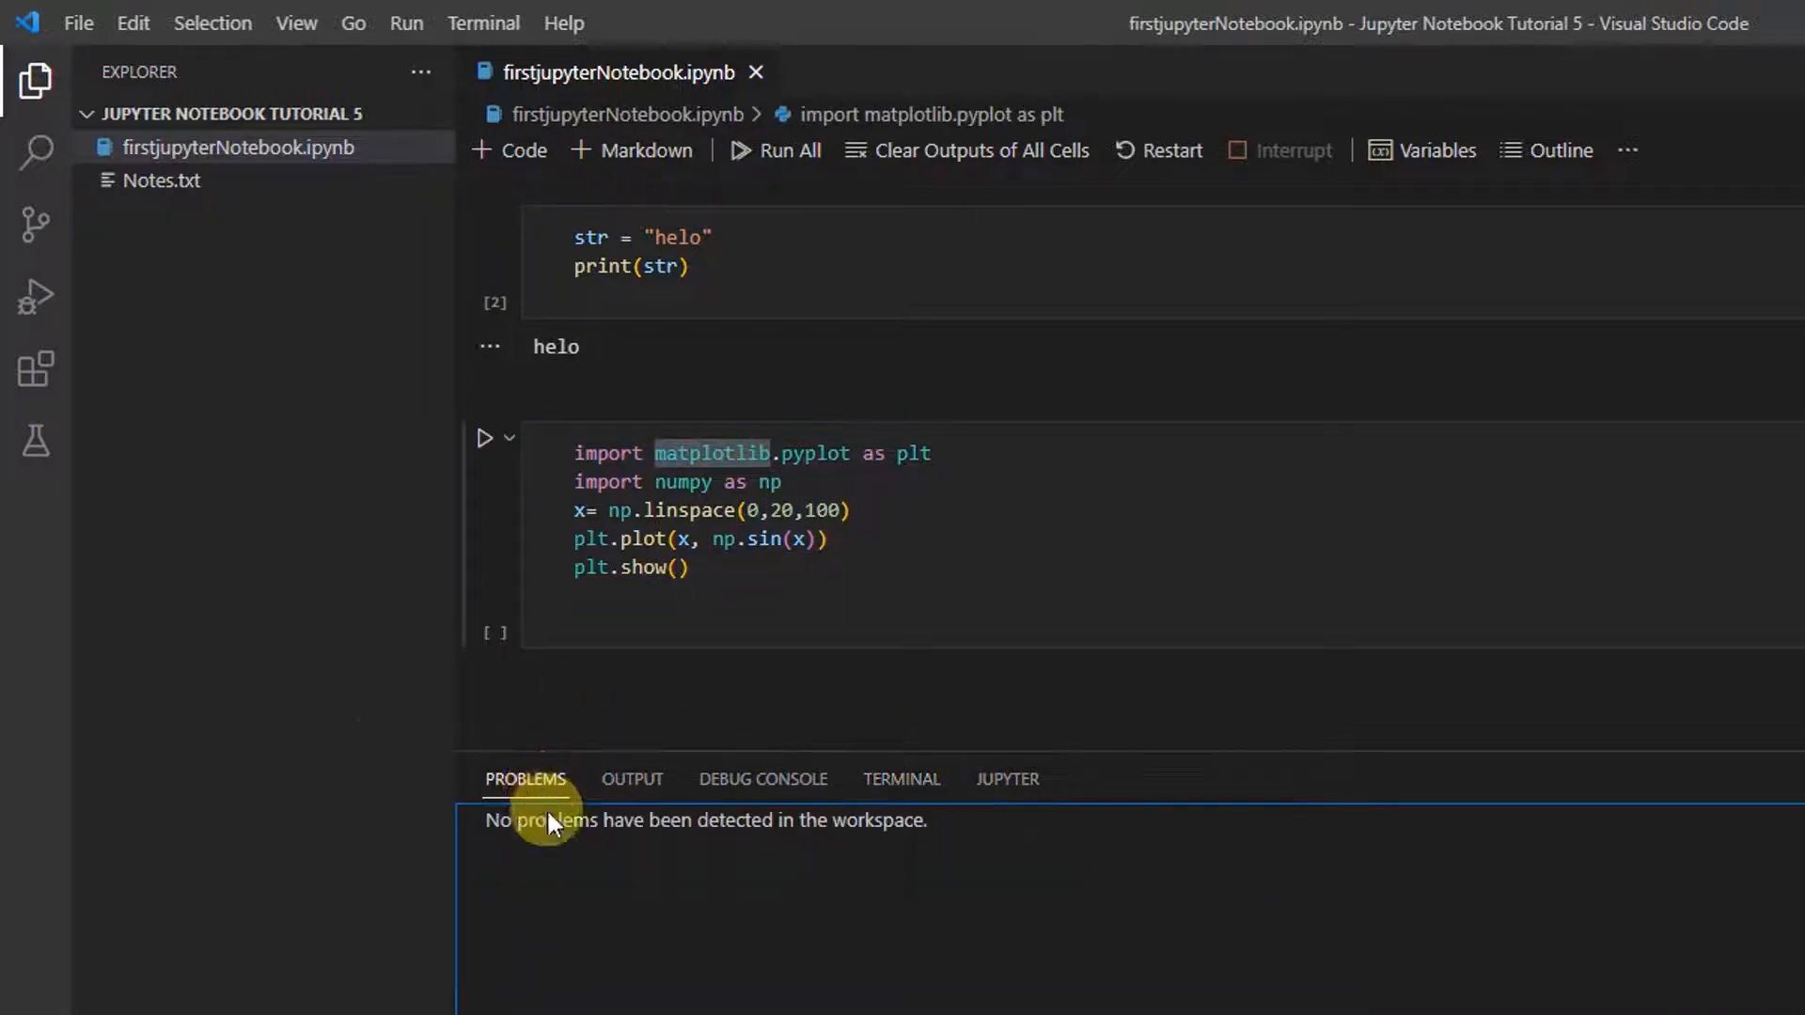
mouse_move(914, 829)
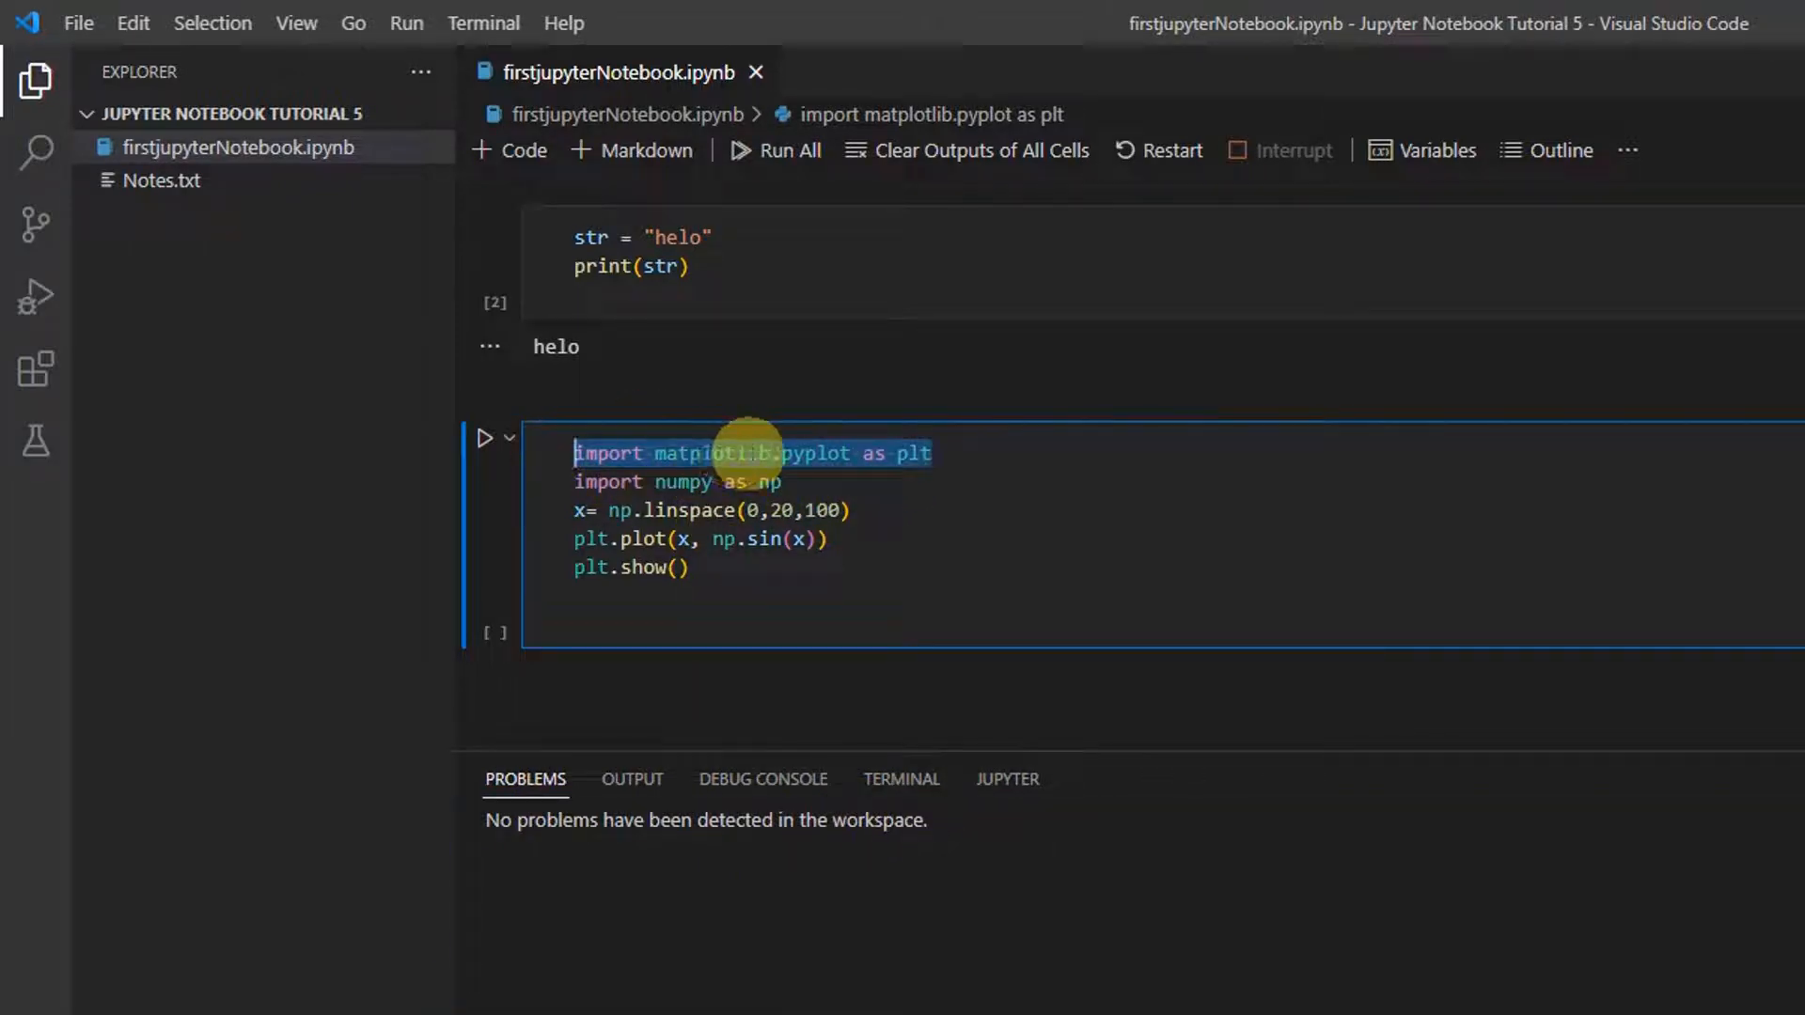
mouse_move(1139, 509)
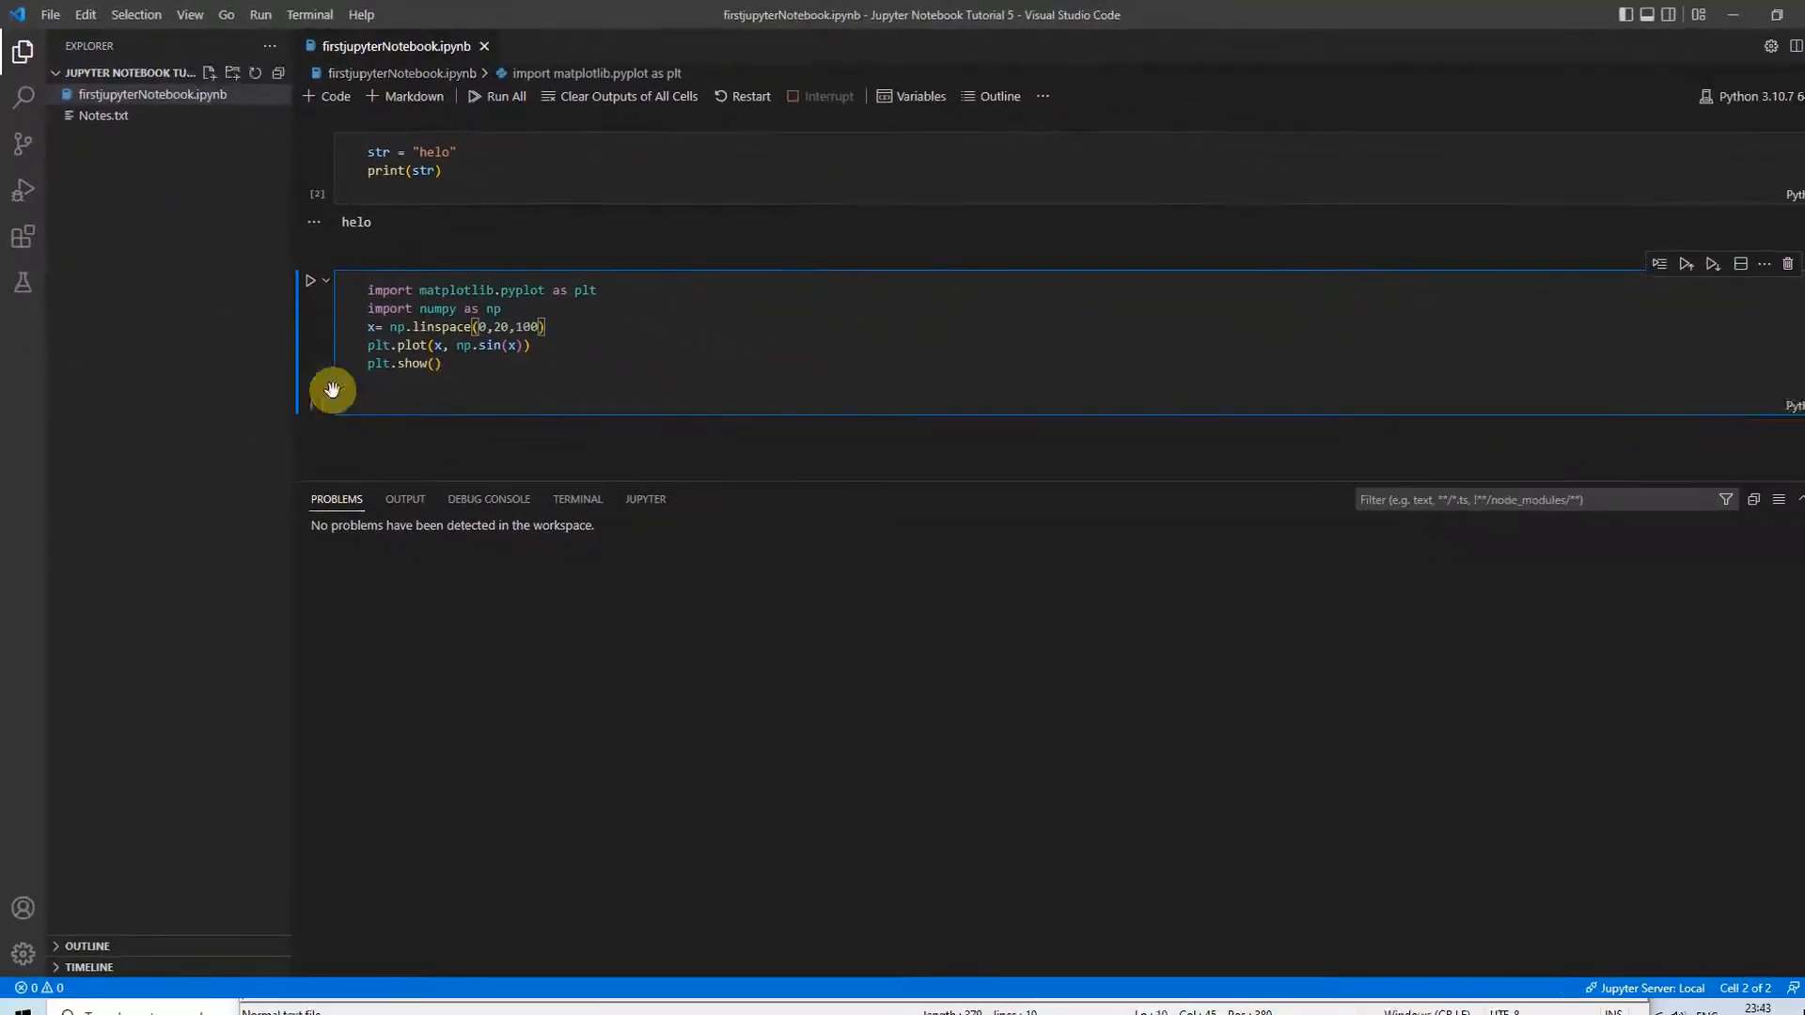
mouse_move(305, 284)
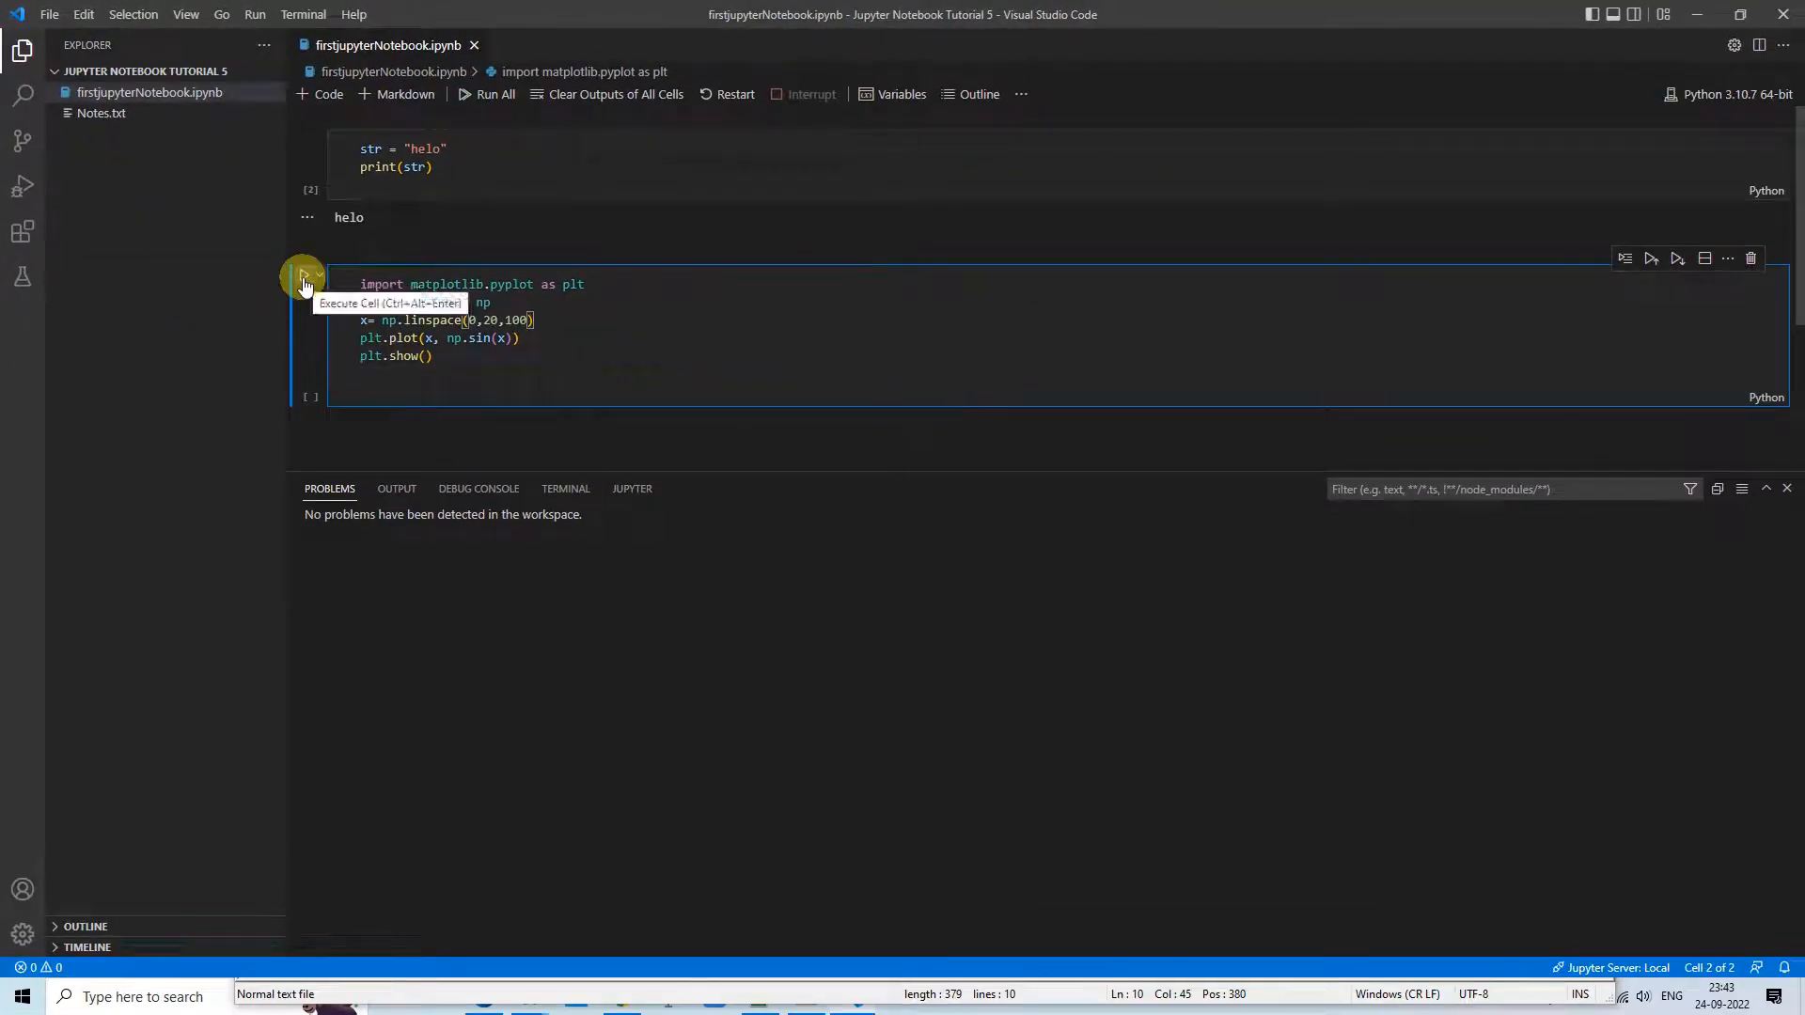
Execute the plotting cell so the sine wave chart from 0 to 20 shows beneath it
left_click(305, 284)
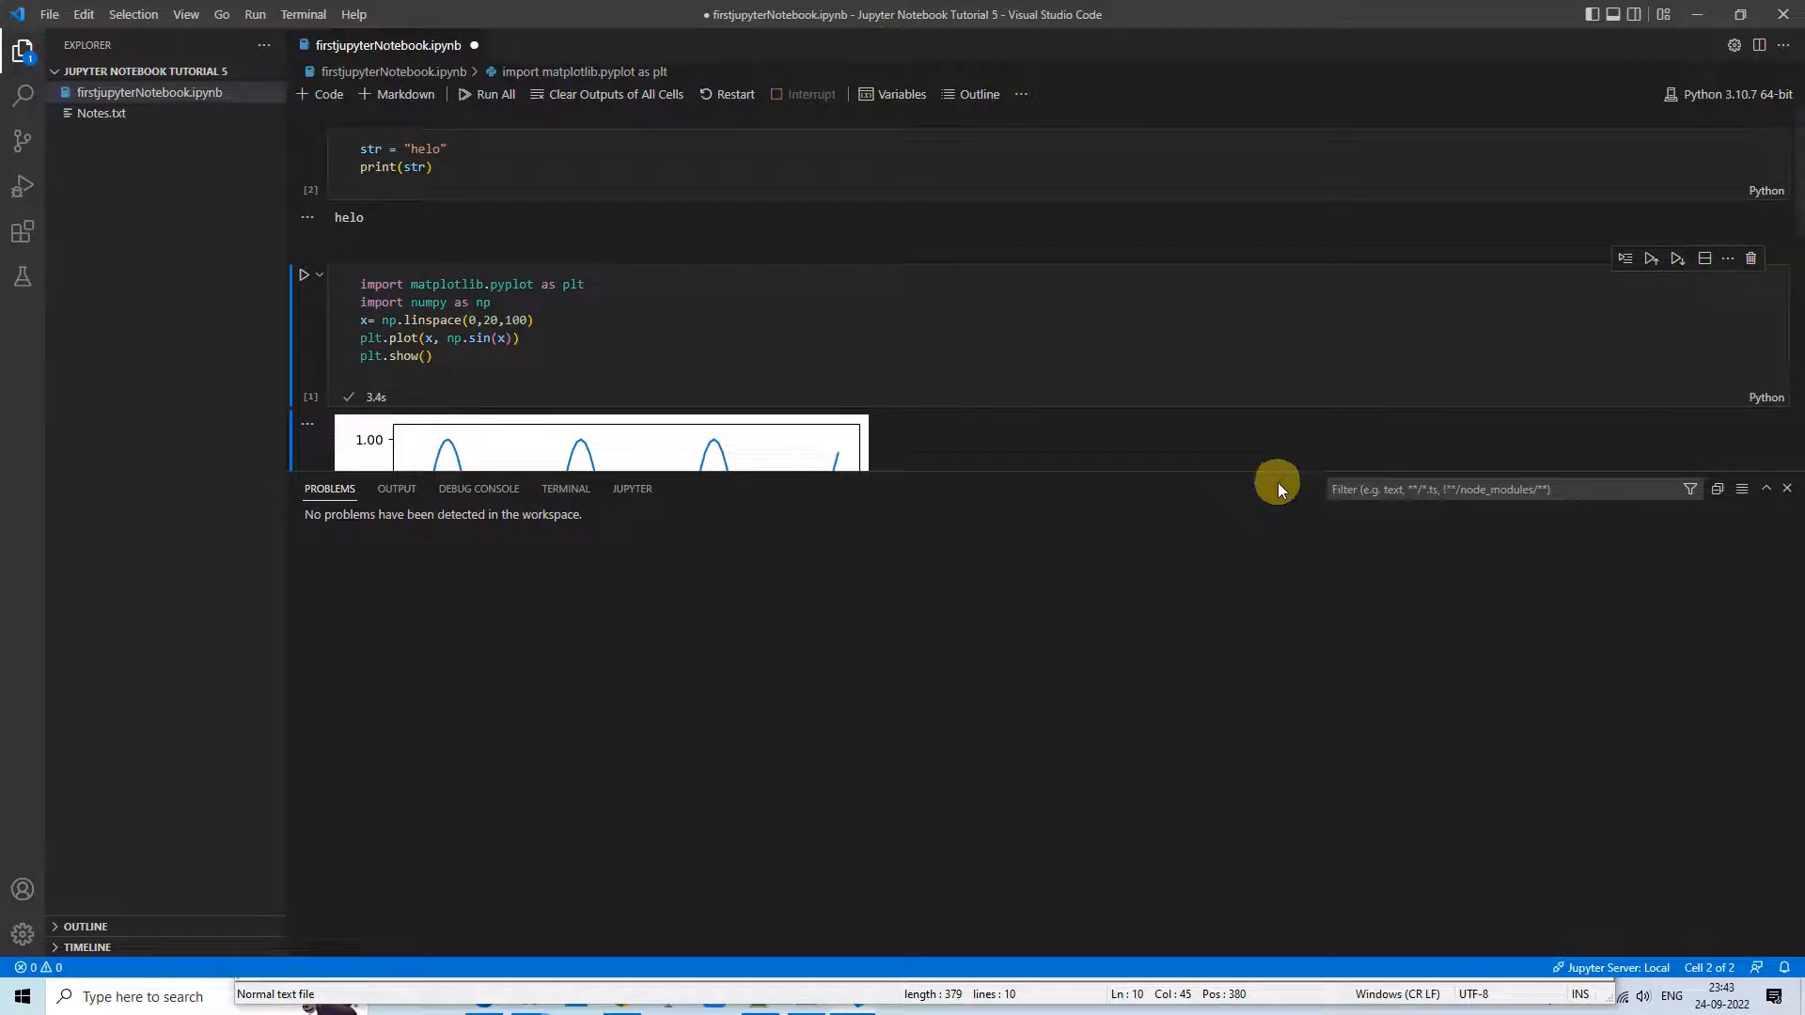
left_click(1786, 489)
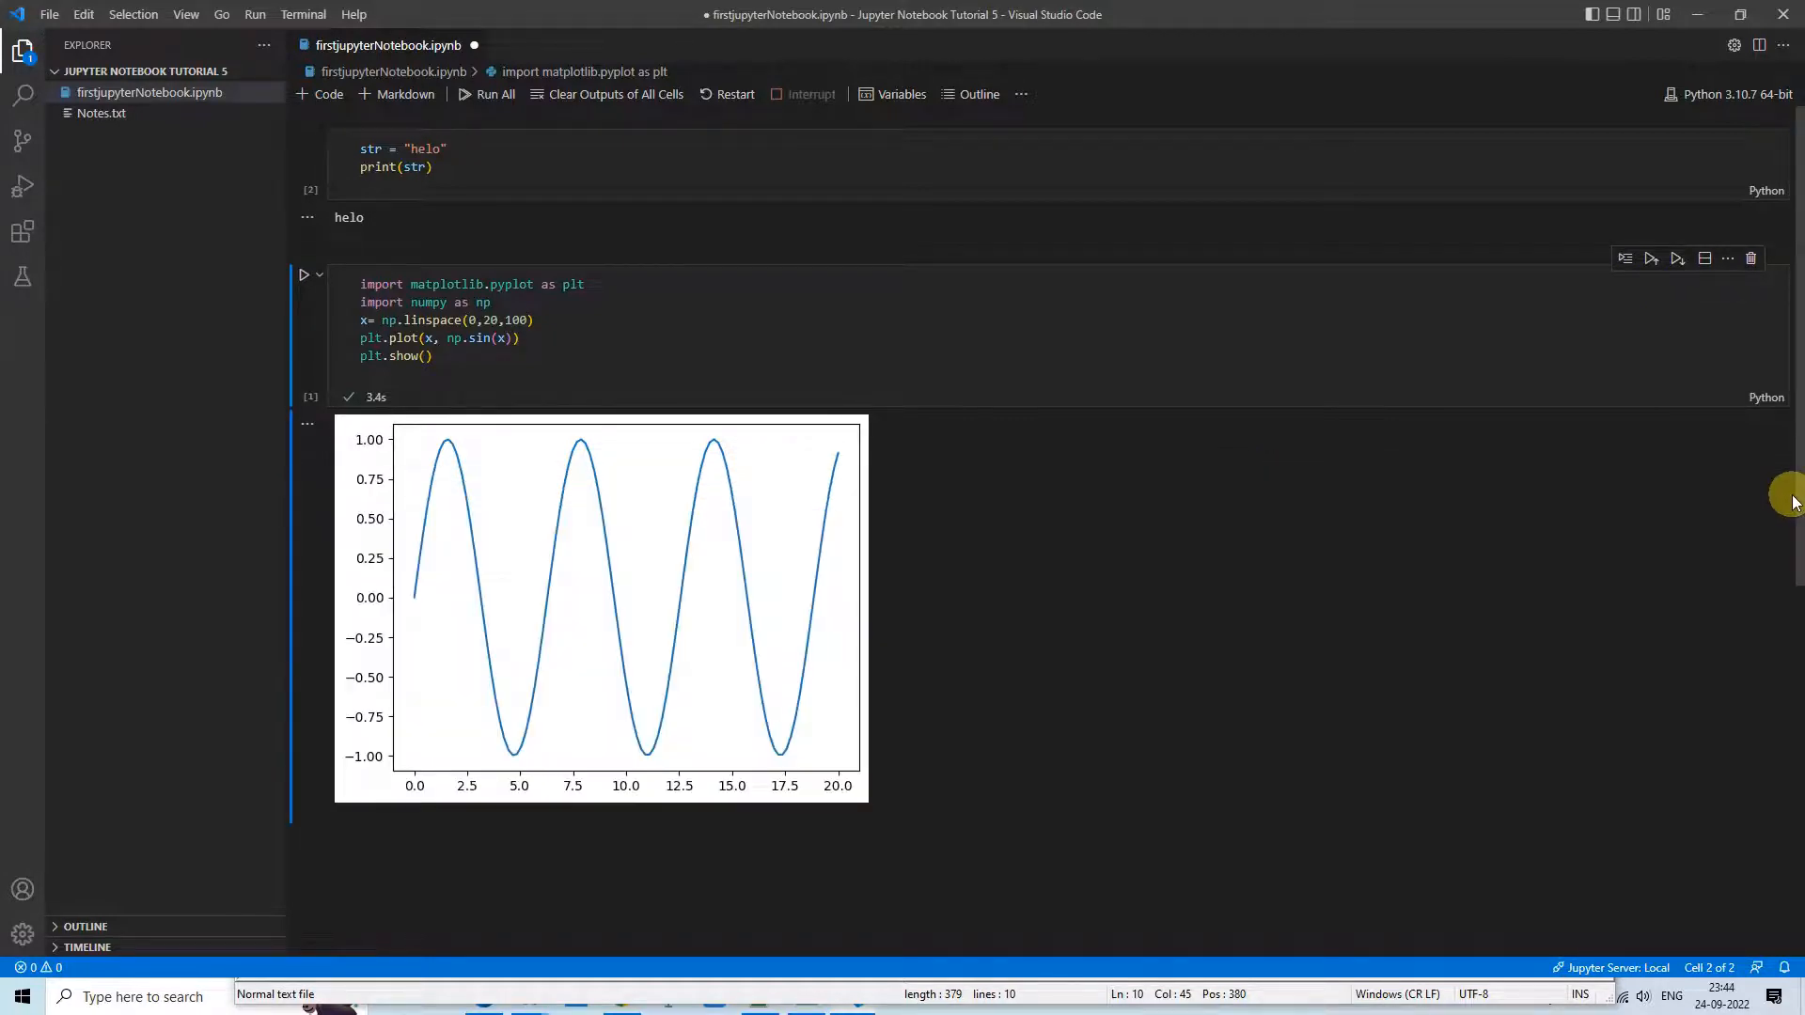
mouse_move(397, 495)
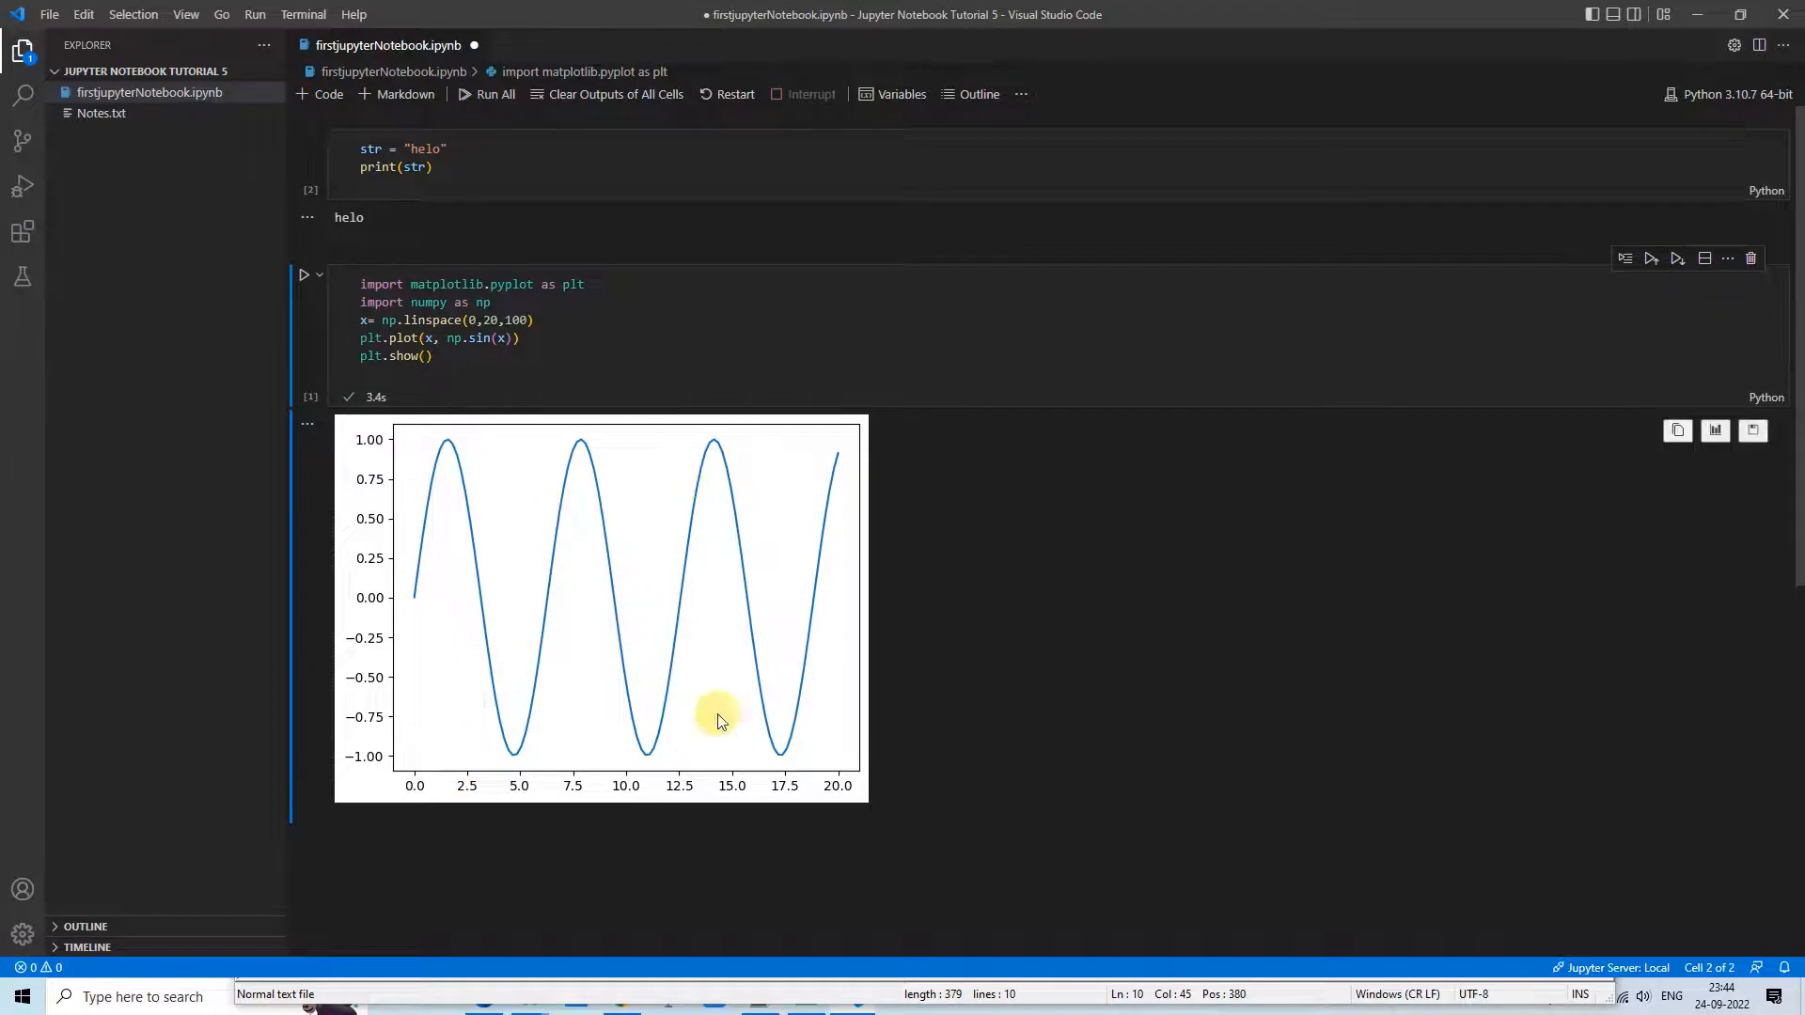
mouse_move(662, 475)
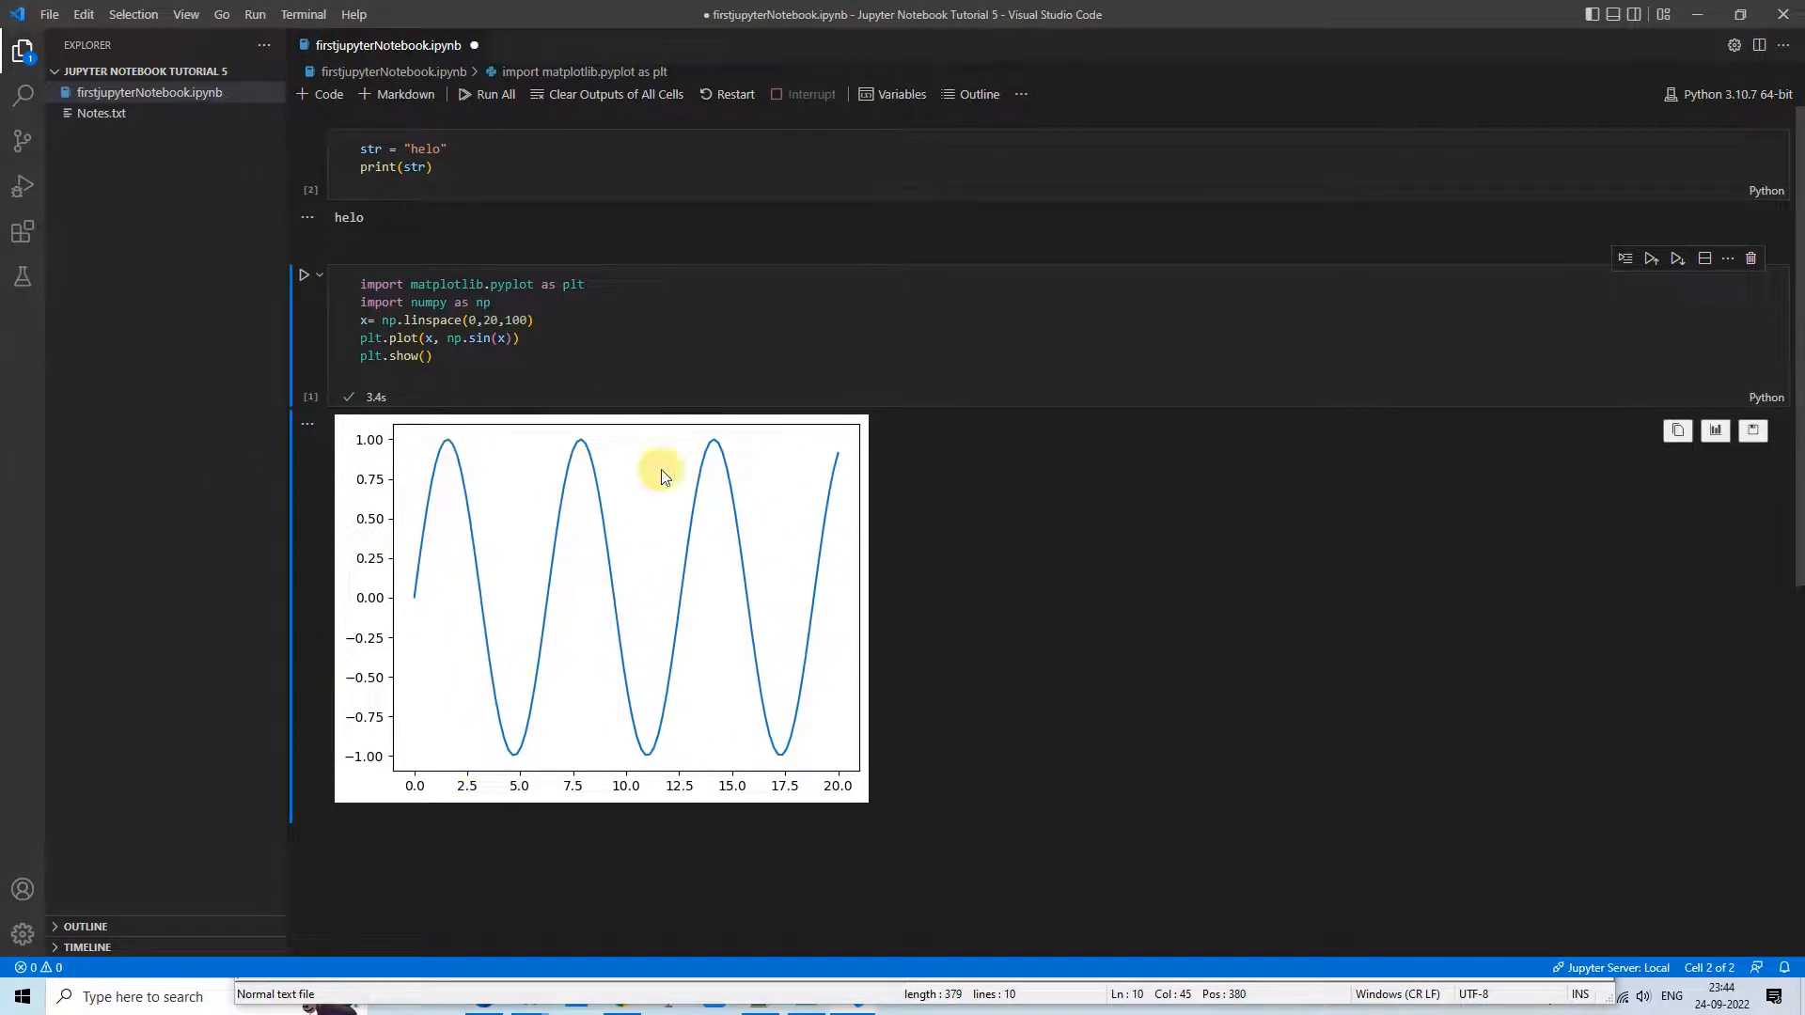
mouse_move(741, 566)
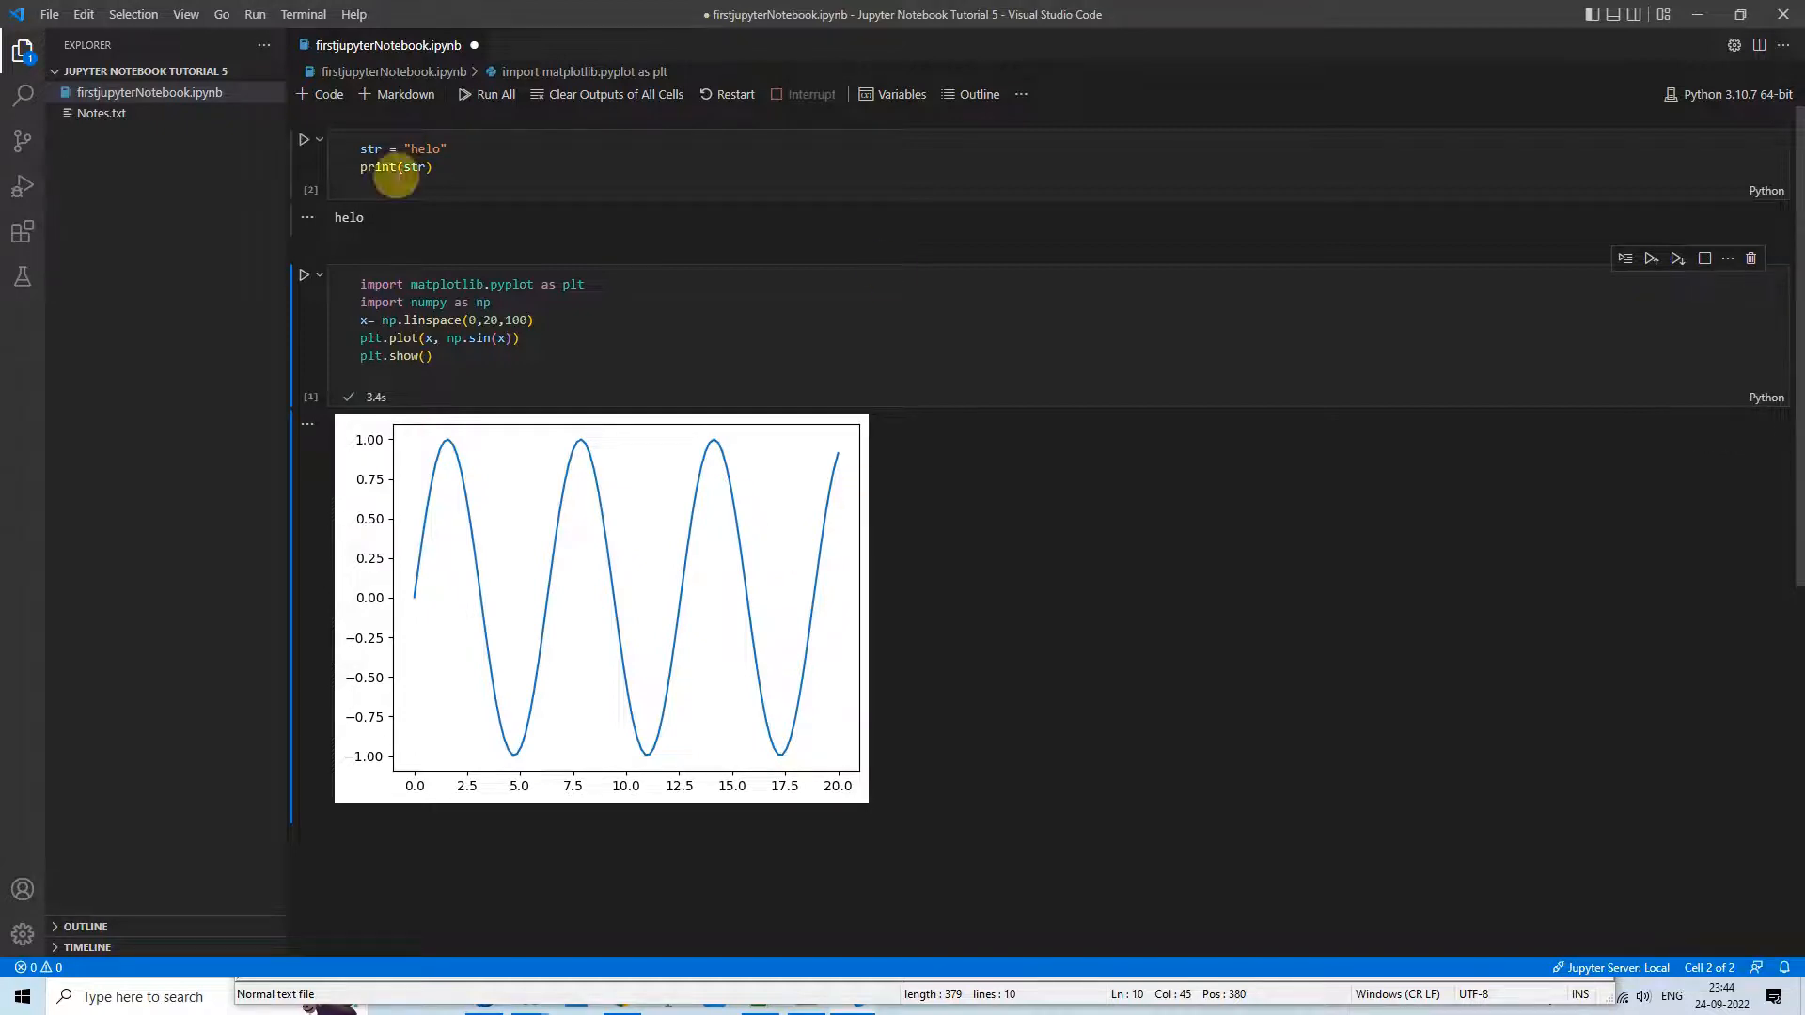
mouse_move(1008, 769)
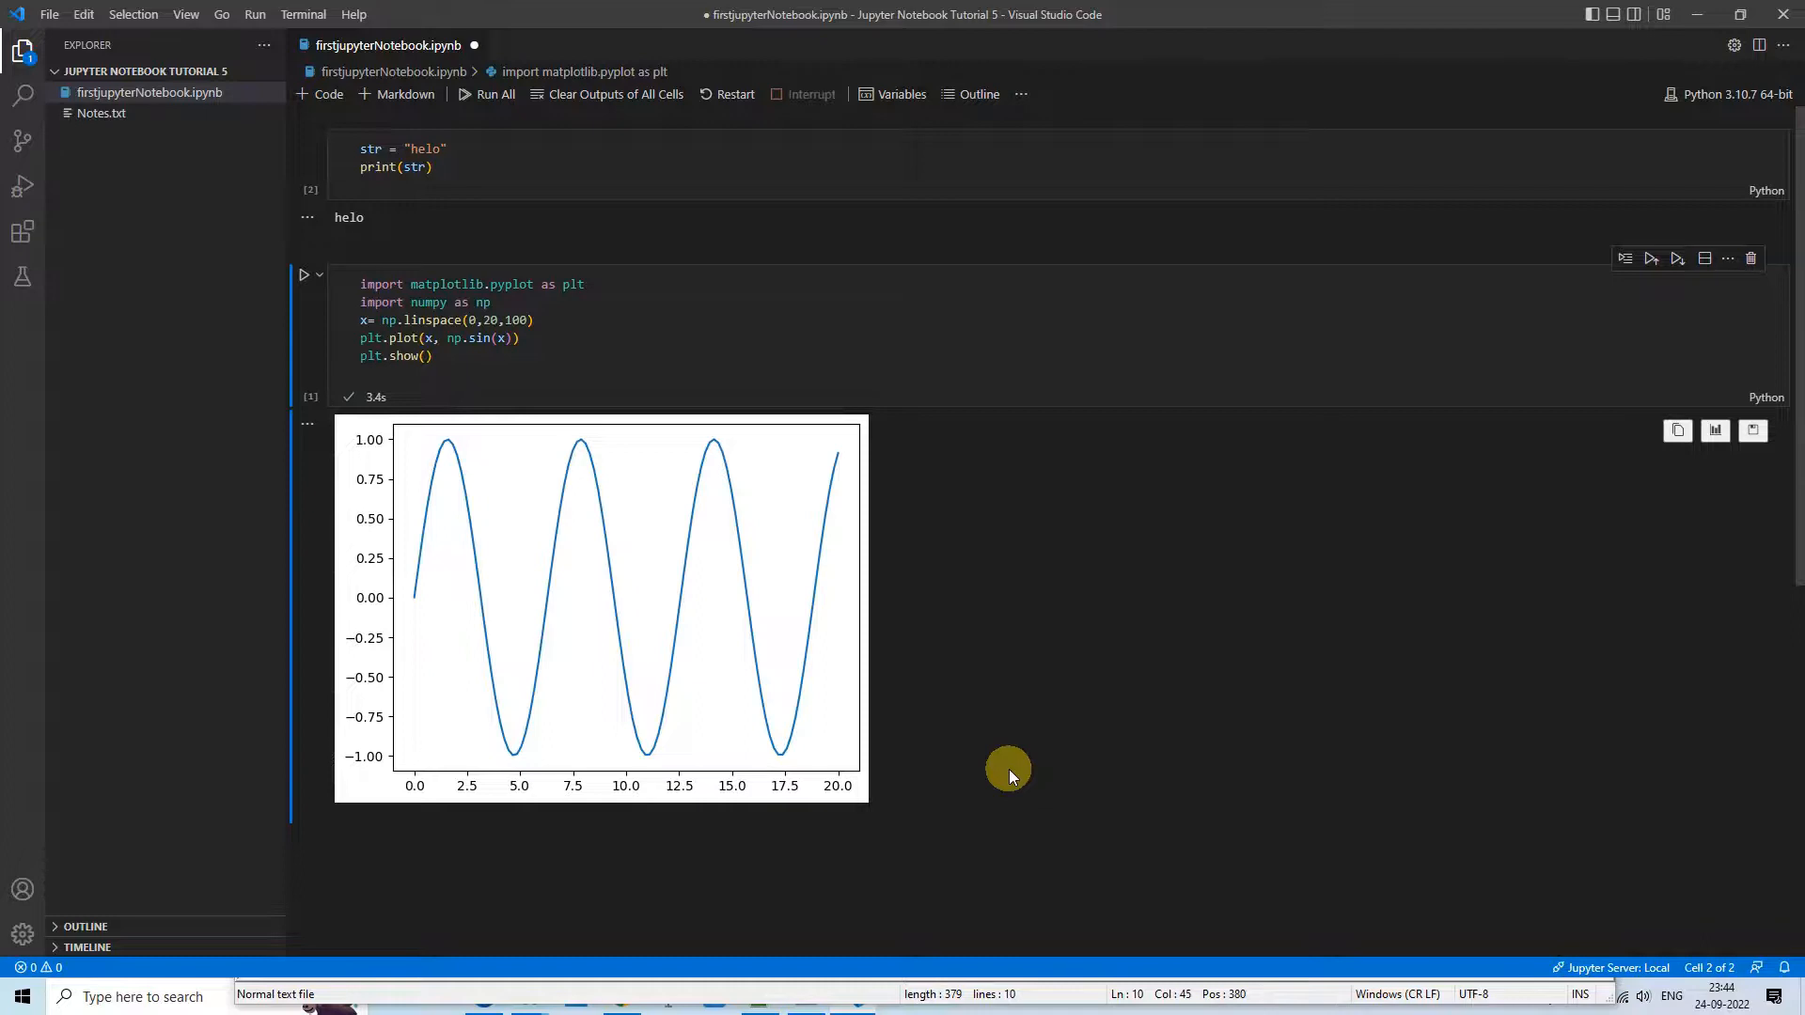
mouse_move(1443, 792)
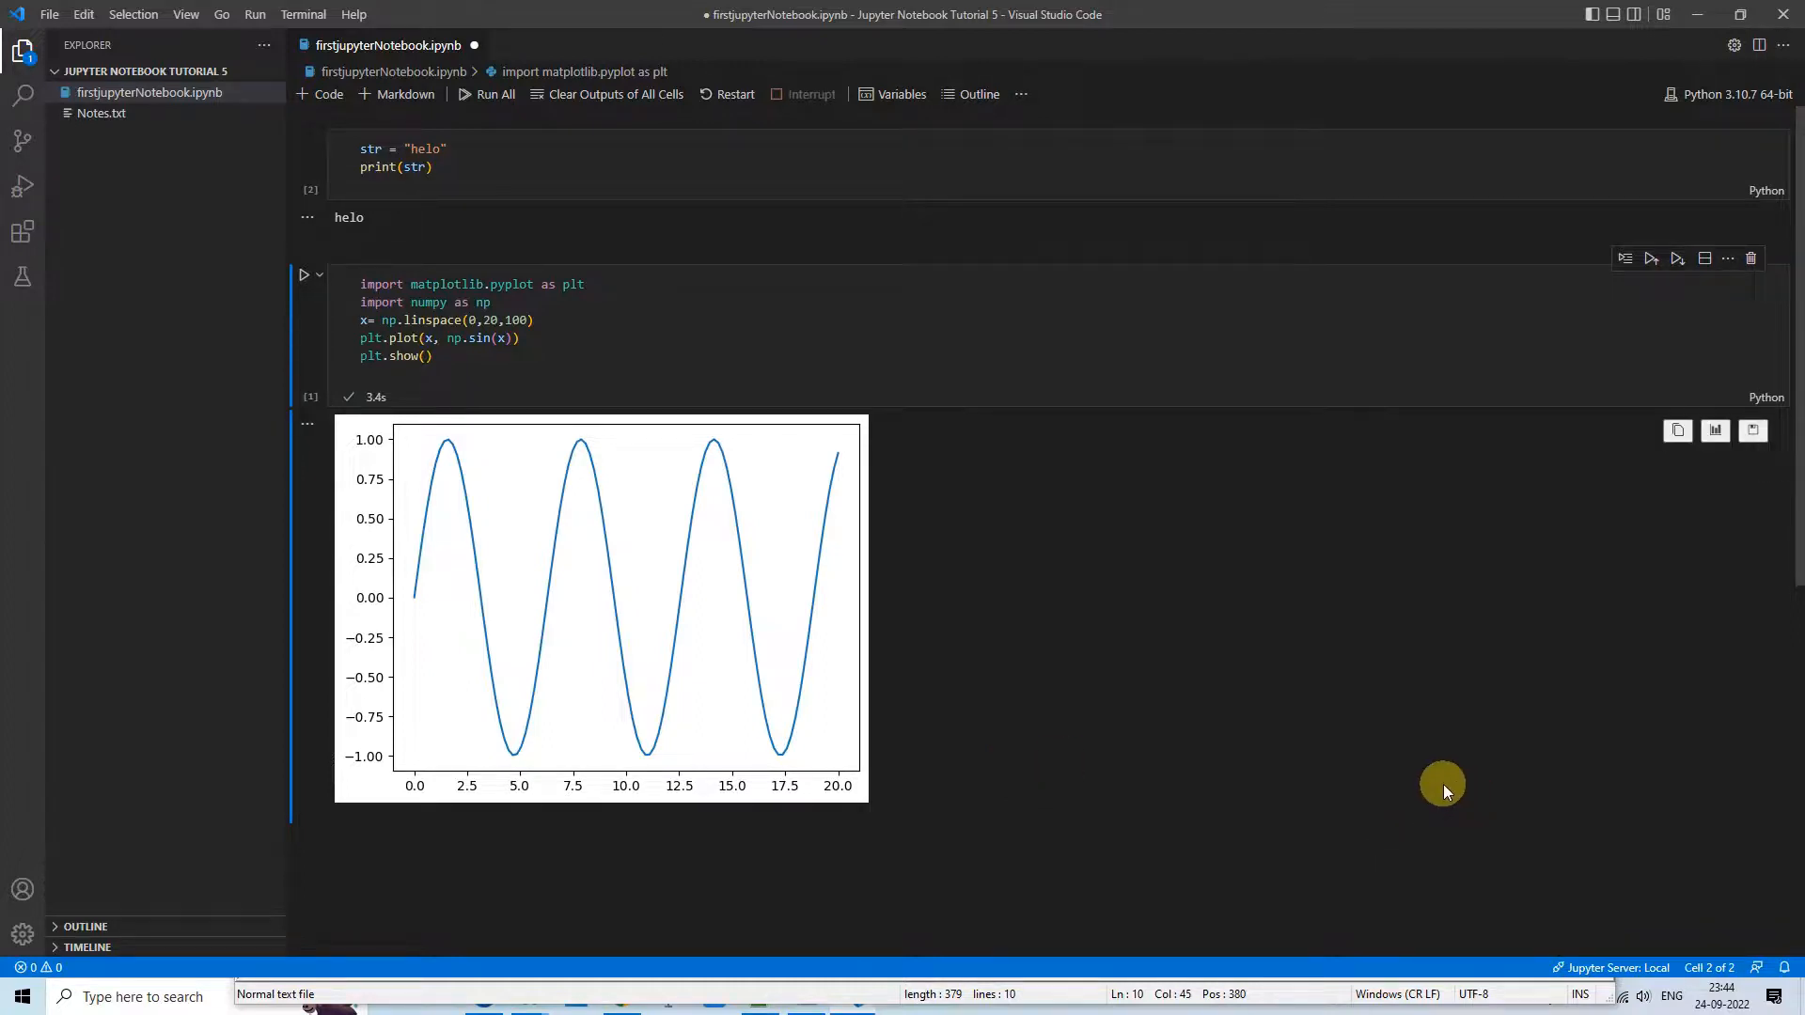